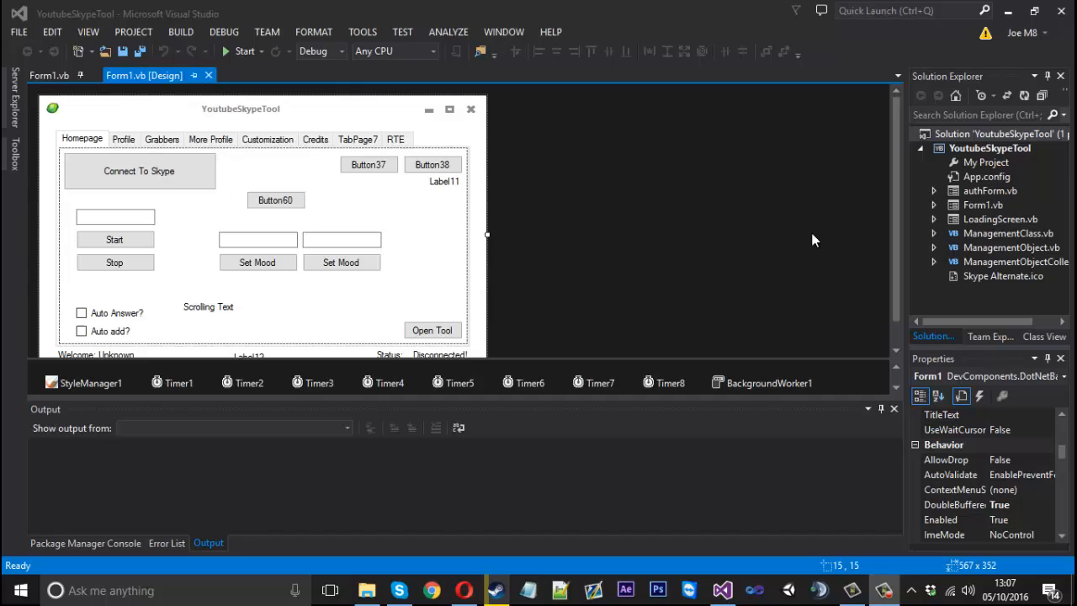
mouse_move(416, 191)
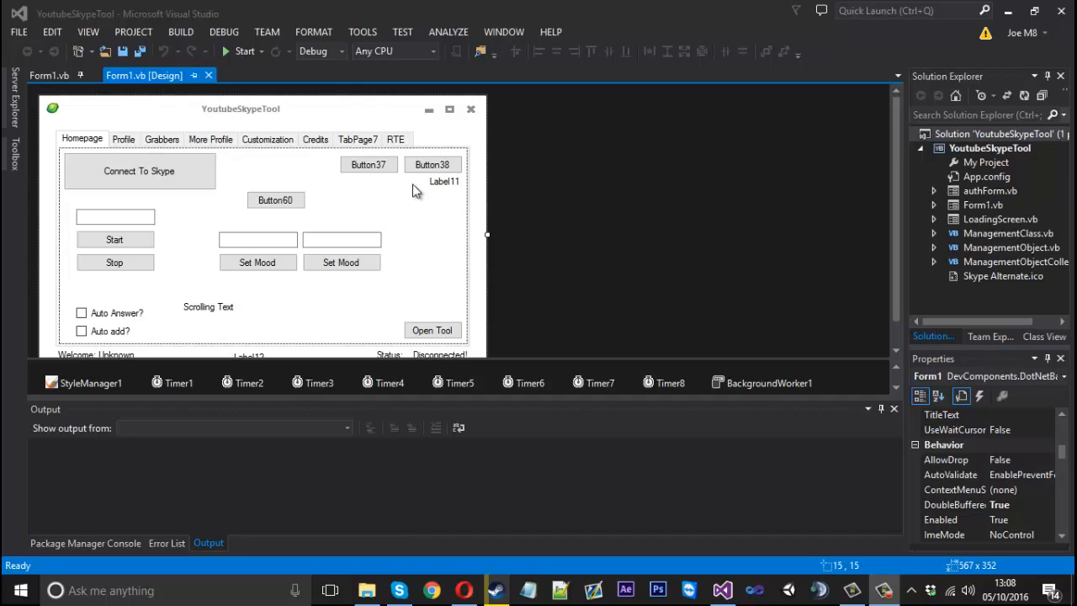
mouse_move(328, 116)
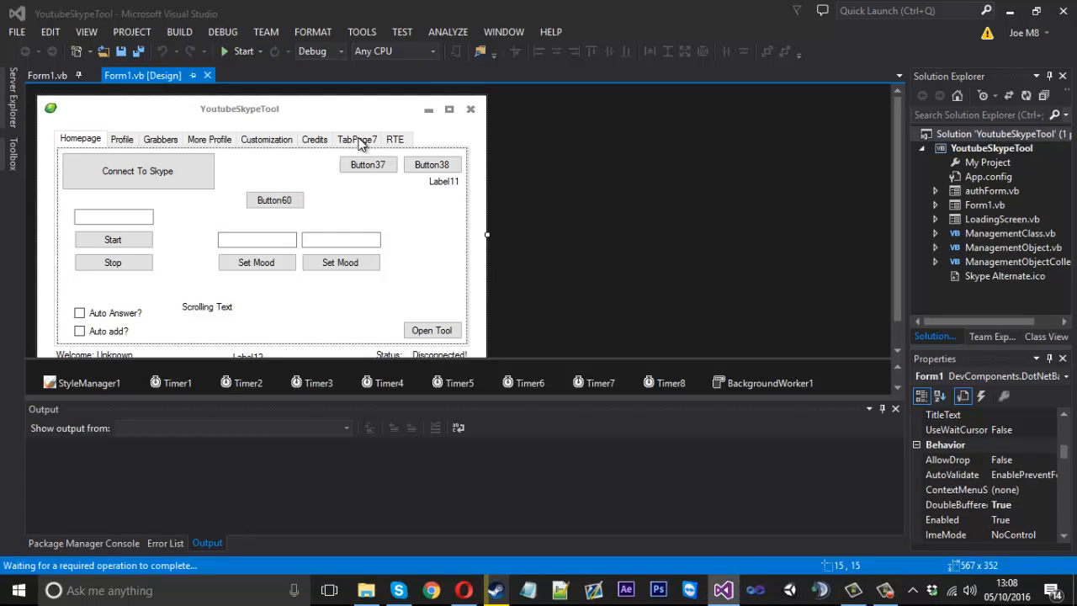
Step: Browse the form's Credits, More Profile and Customization pages and drop a ListBox onto Customization
click(314, 139)
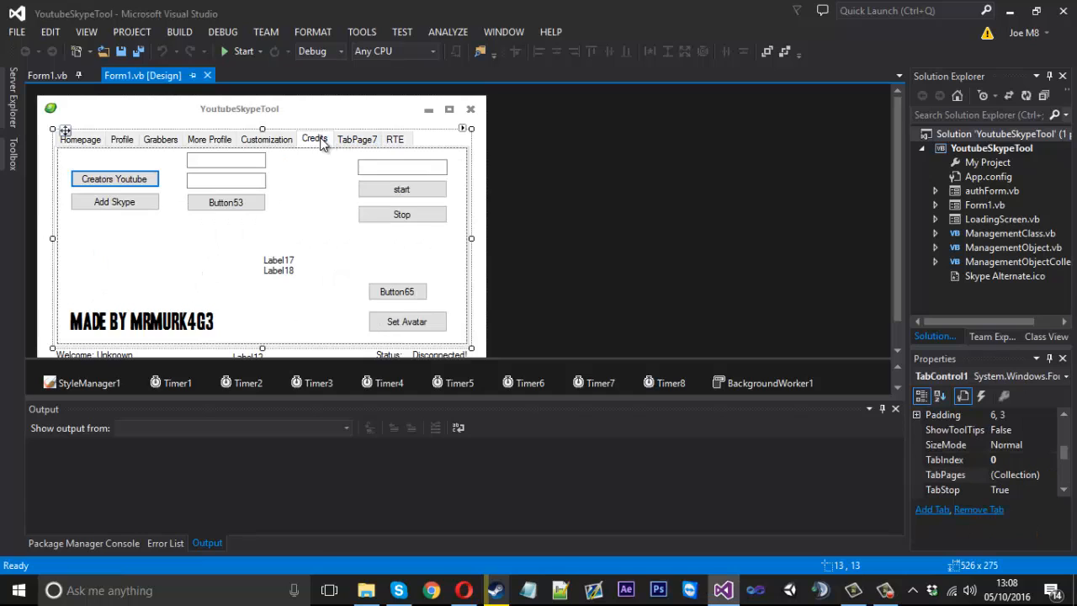
click(209, 139)
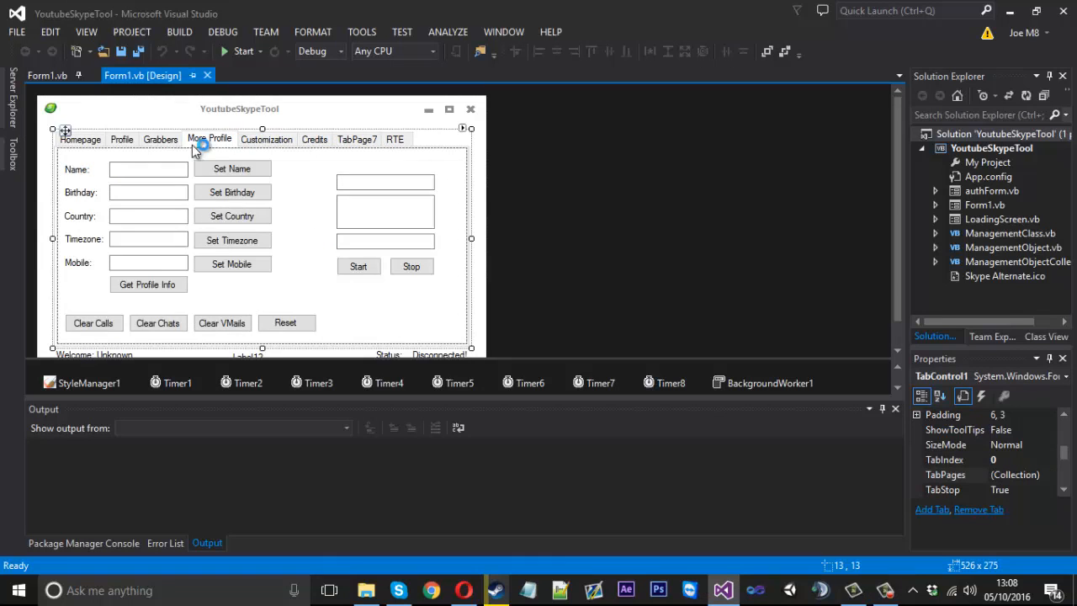
click(266, 139)
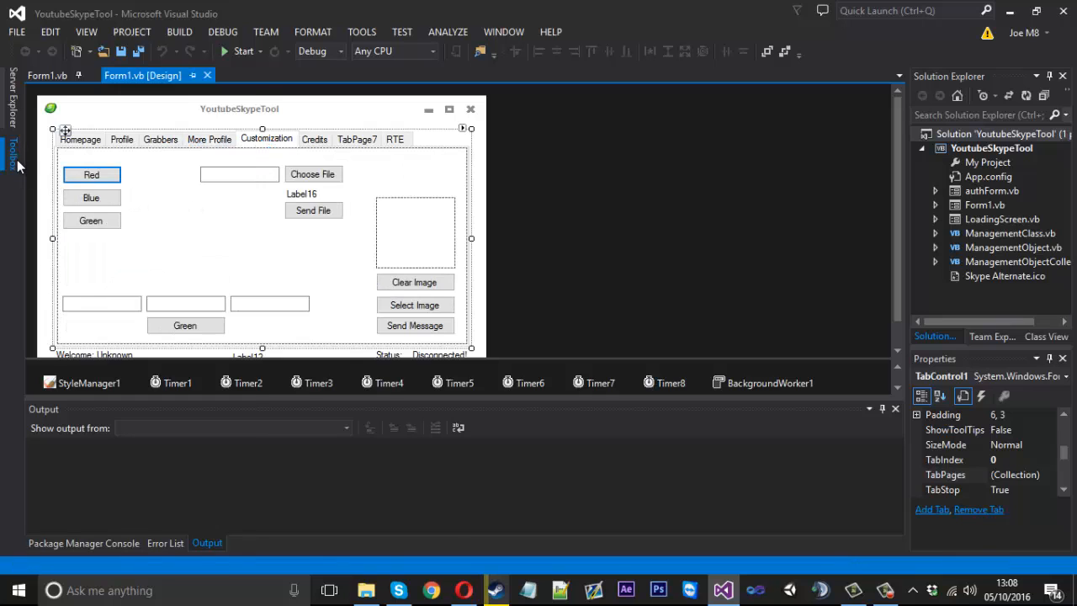
click(11, 151)
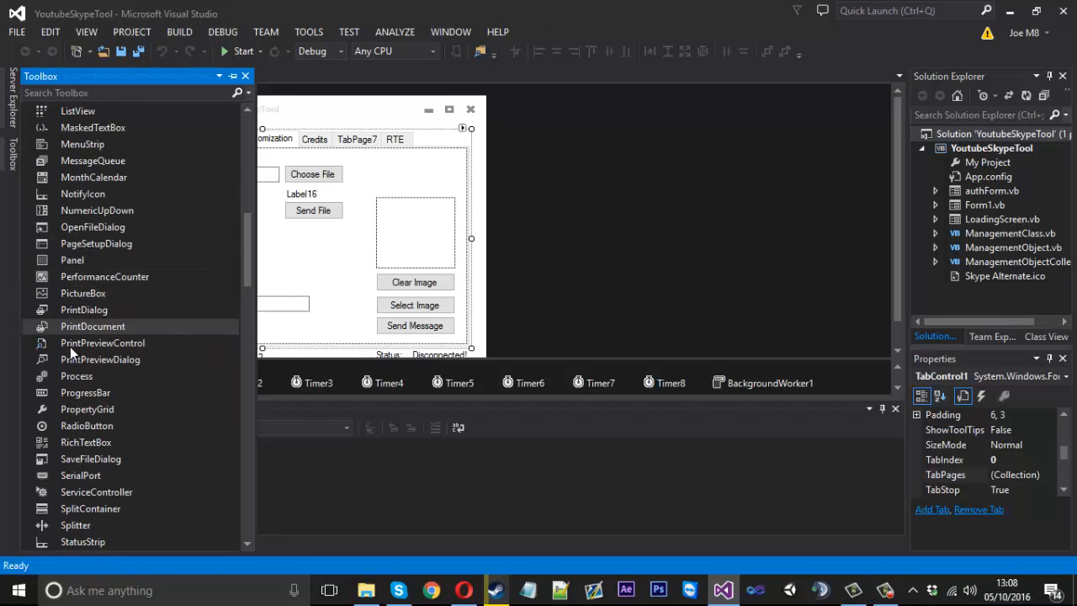
scroll(down, 3)
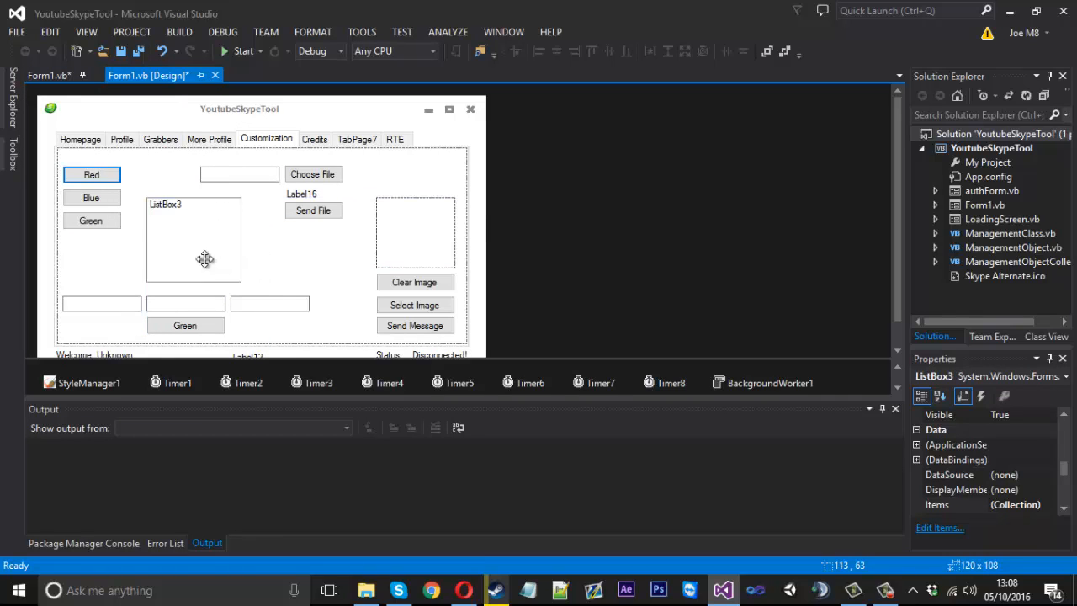
click(194, 240)
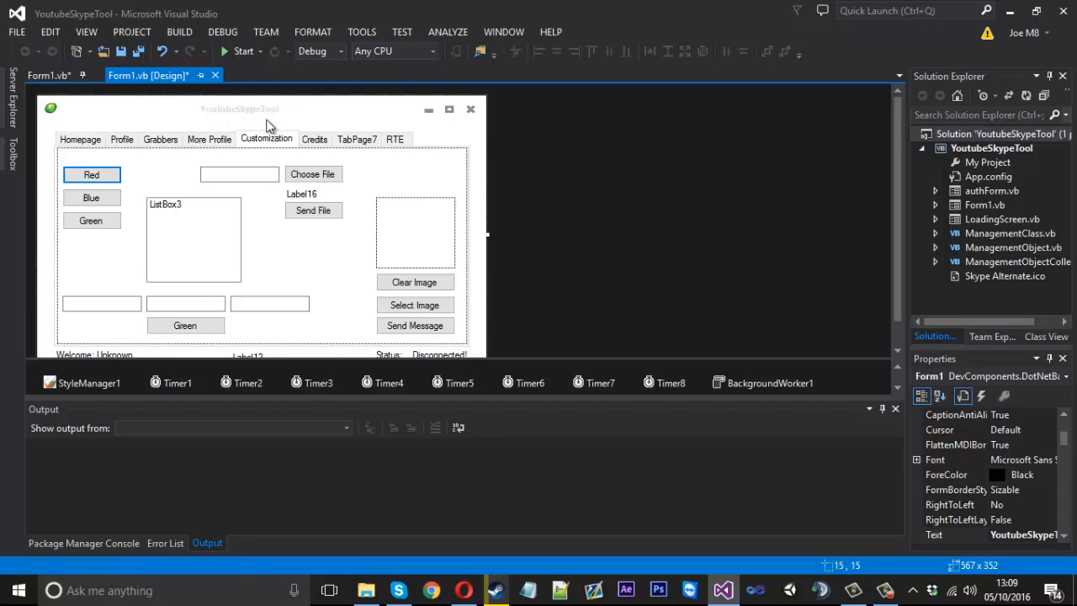
Step: In Form1.vb, call checkBirthdays() from Form1_Load and declare an empty Public Sub checkBirthdays()
click(45, 75)
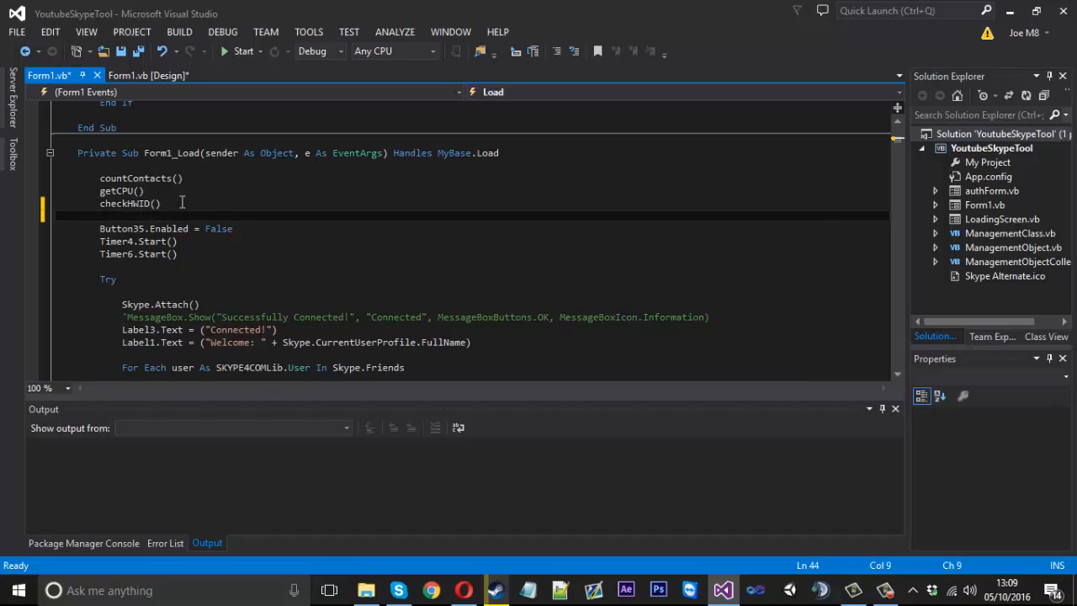
text(check)
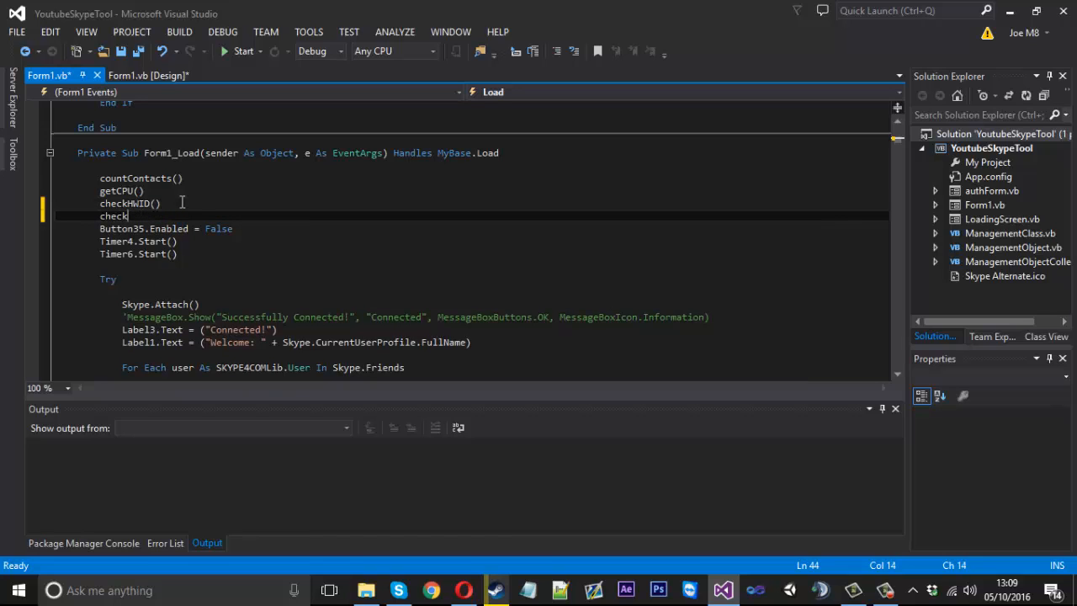
text(Birth)
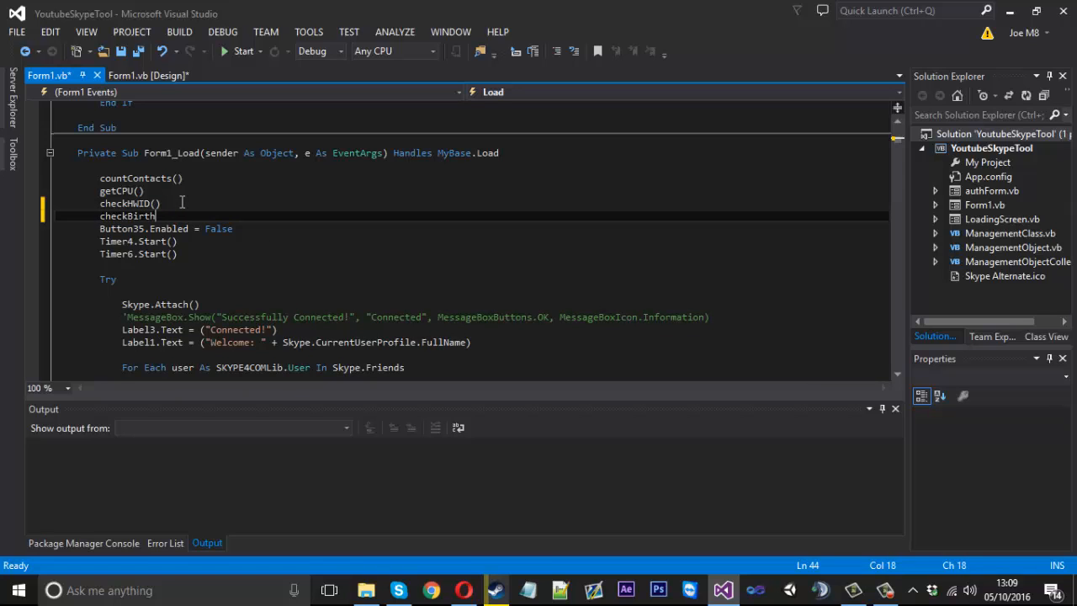
text(days())
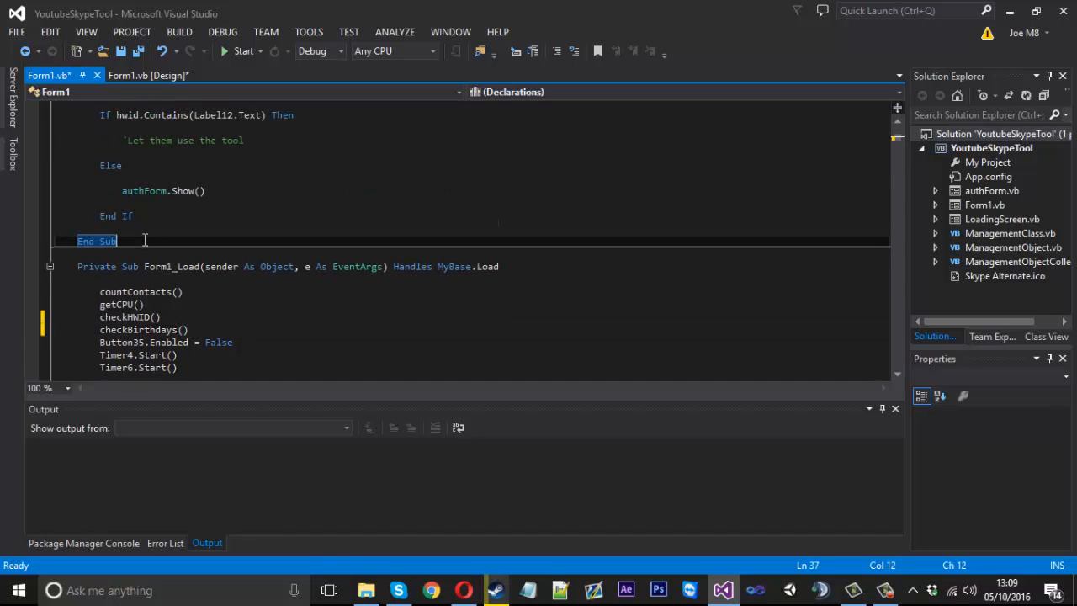
text(Pub)
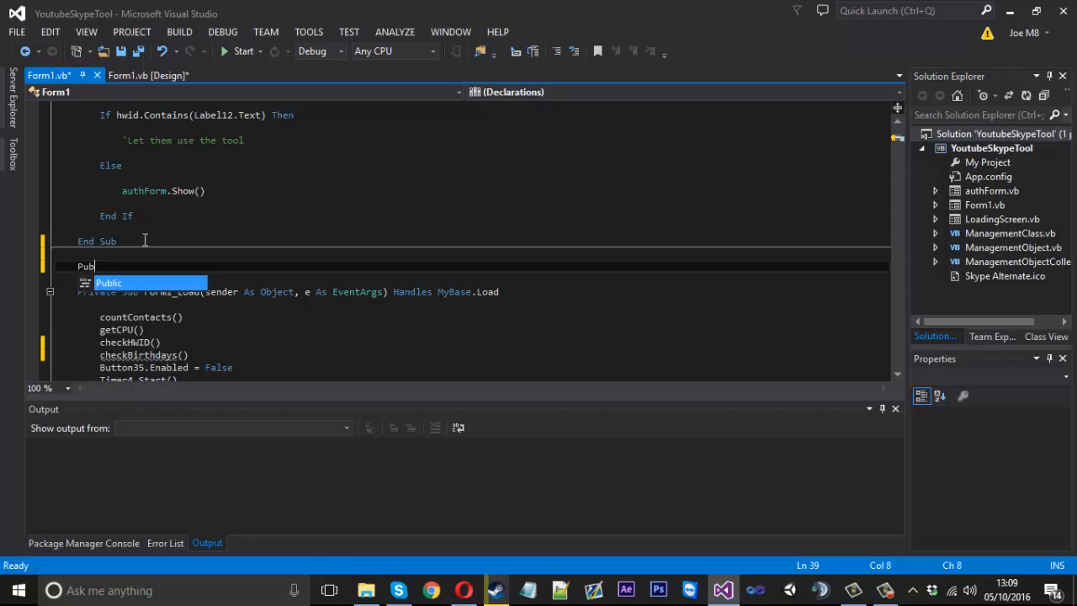
text(lic Sub checkBirthdays()
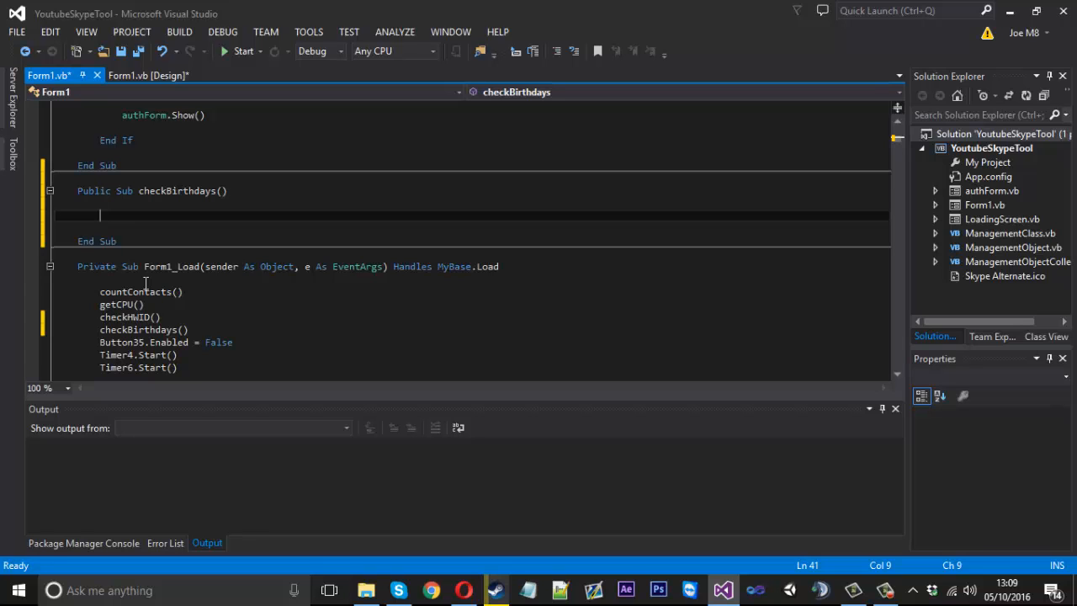
Step: Write For Each user As SKYPE4COMLib.User In Skype.Friends and begin an If on user.Birthday
text(For e)
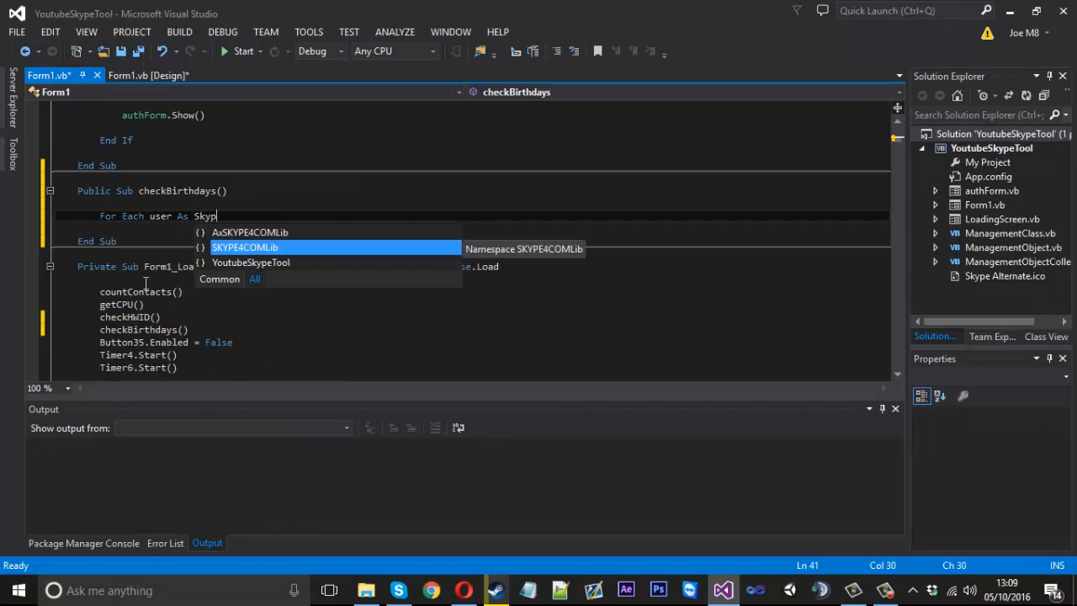
text(SKYPE4COMLib.User In sk)
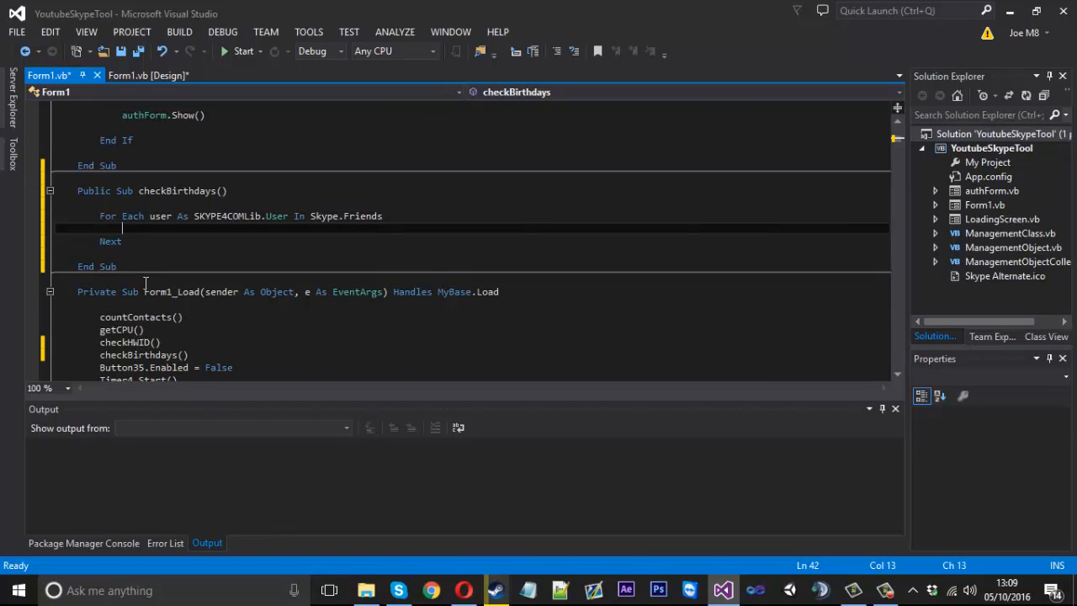
key(Enter)
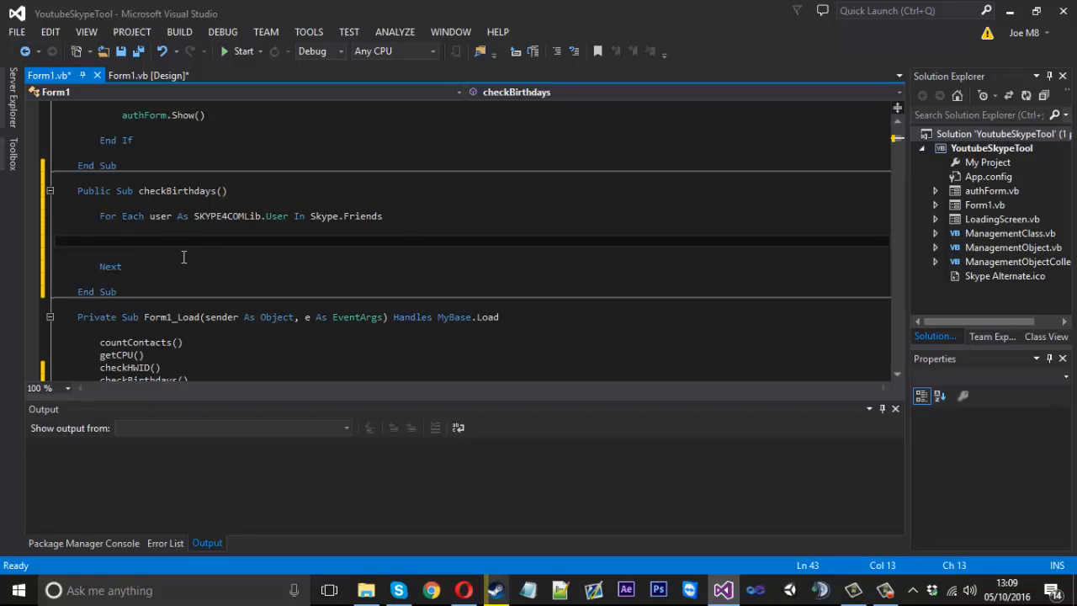
text(user.)
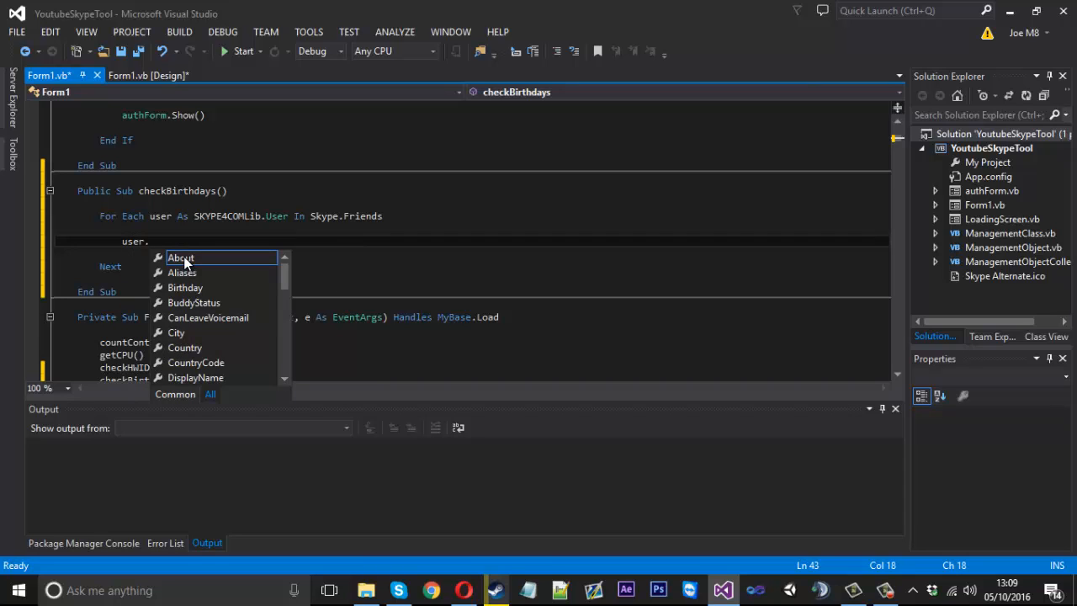
text(b)
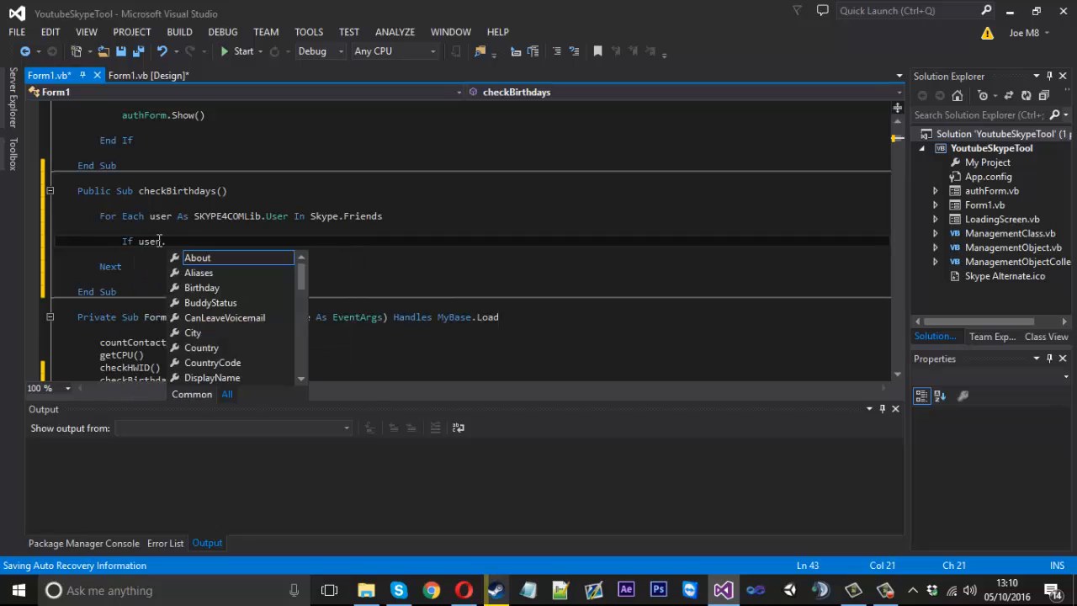
text(Birthday.)
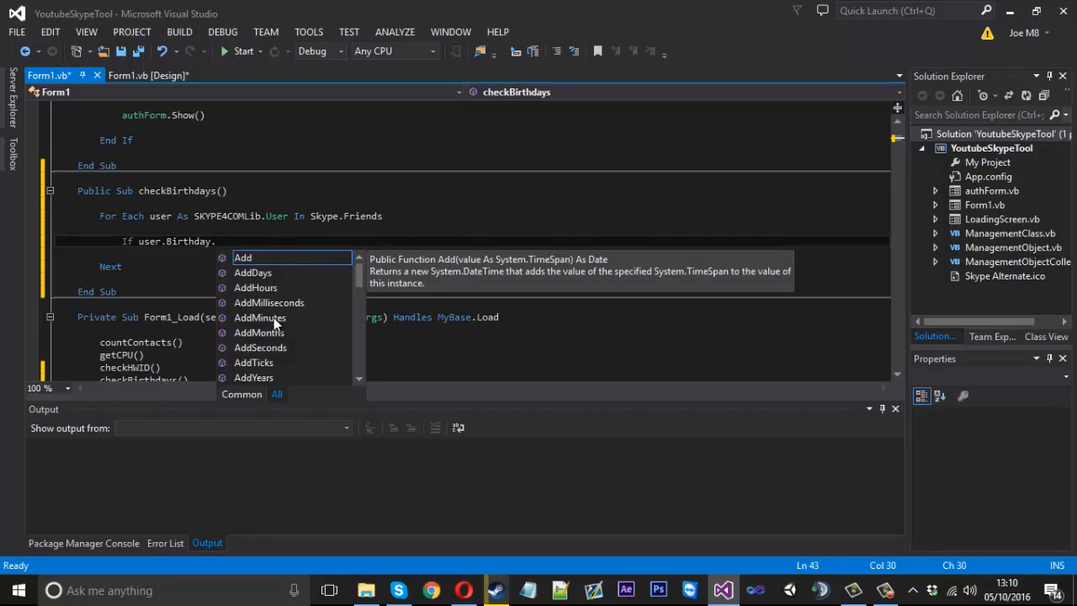
scroll(down, 3)
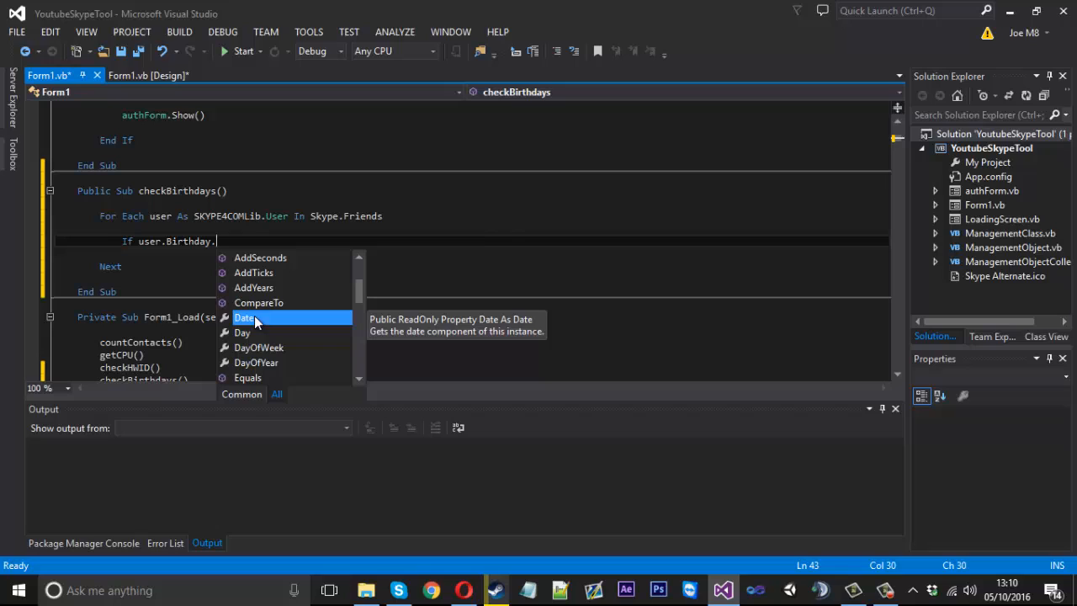
mouse_move(258, 366)
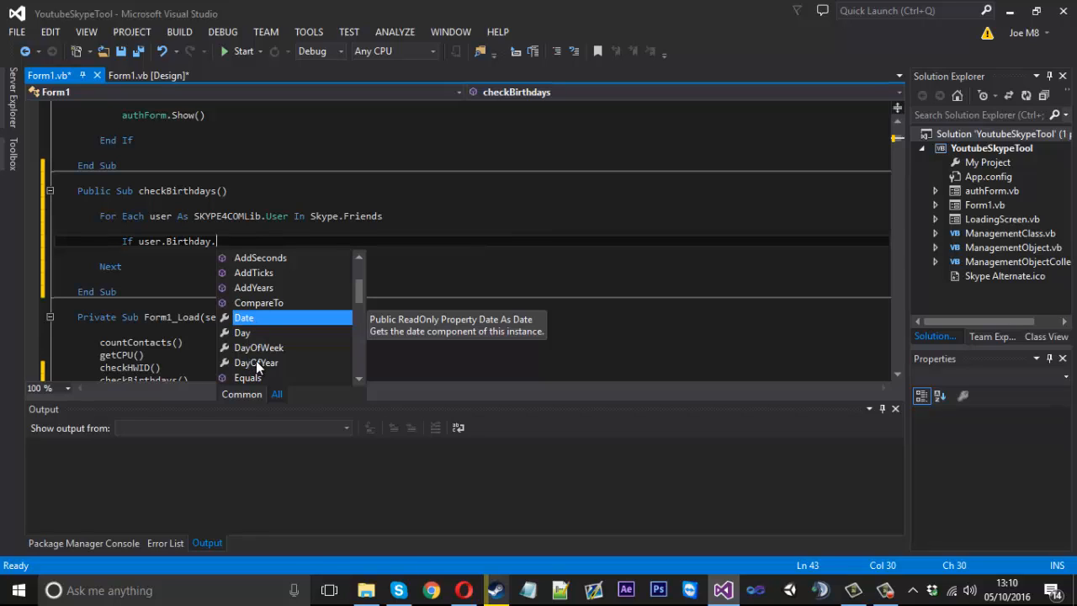
Step: Finish the If comparing Birthday.DayOfYear to Today.DayOfYear, adding user.Handle to ListBox3.Items
text(DayOfYear = Today)
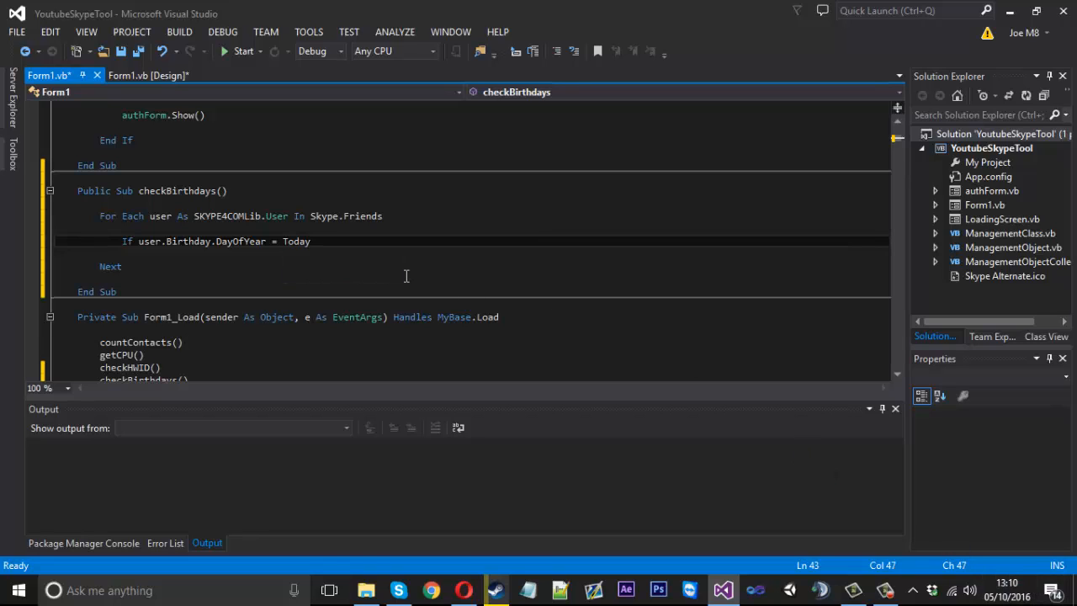
text(.day)
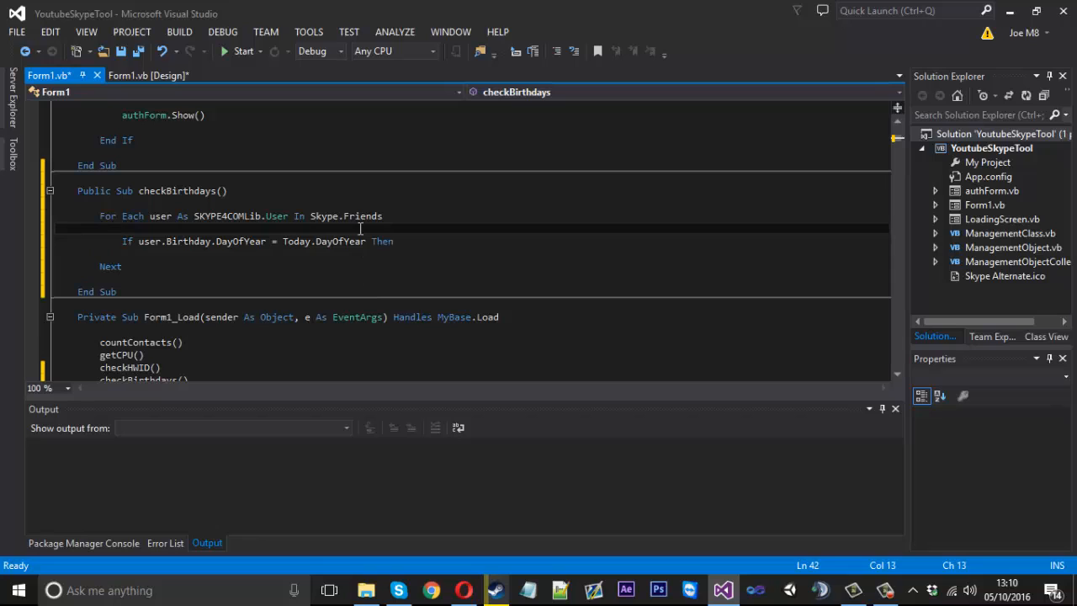
key(enter)
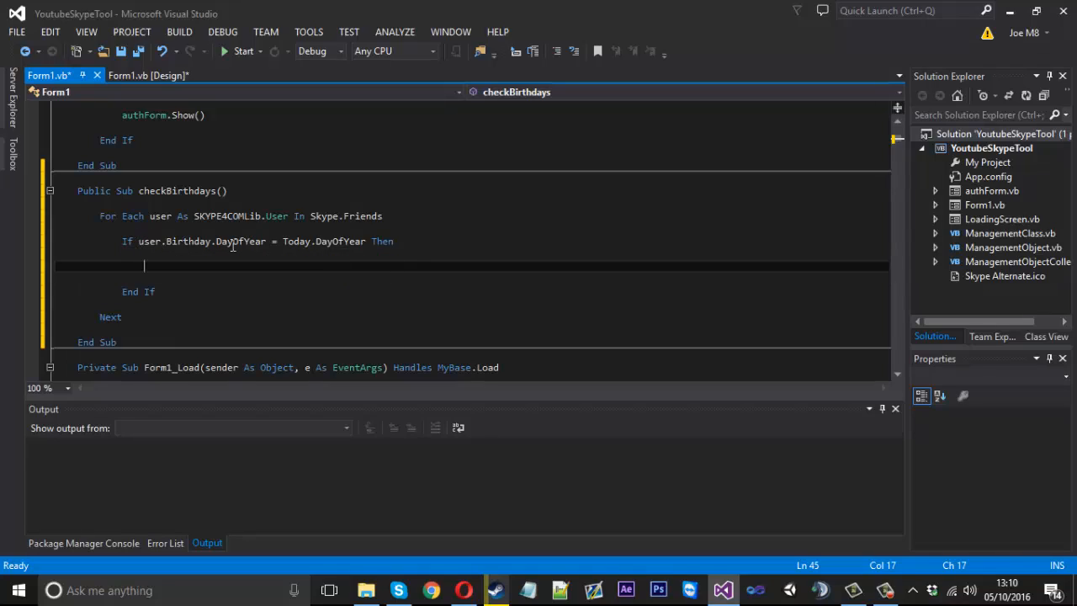
double_click(297, 241)
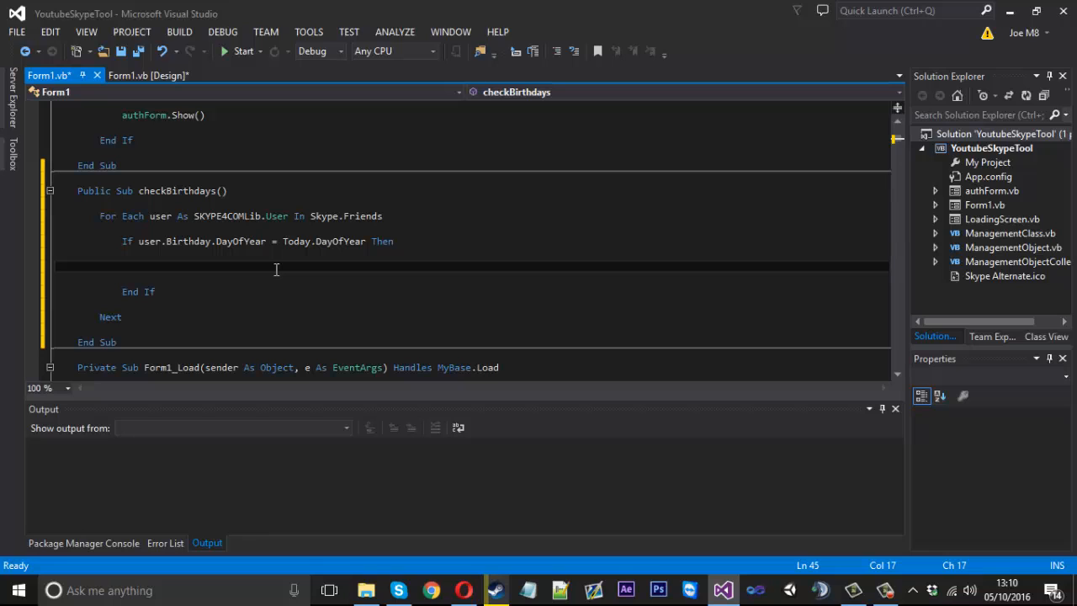
text(ListBox3.Items.add)
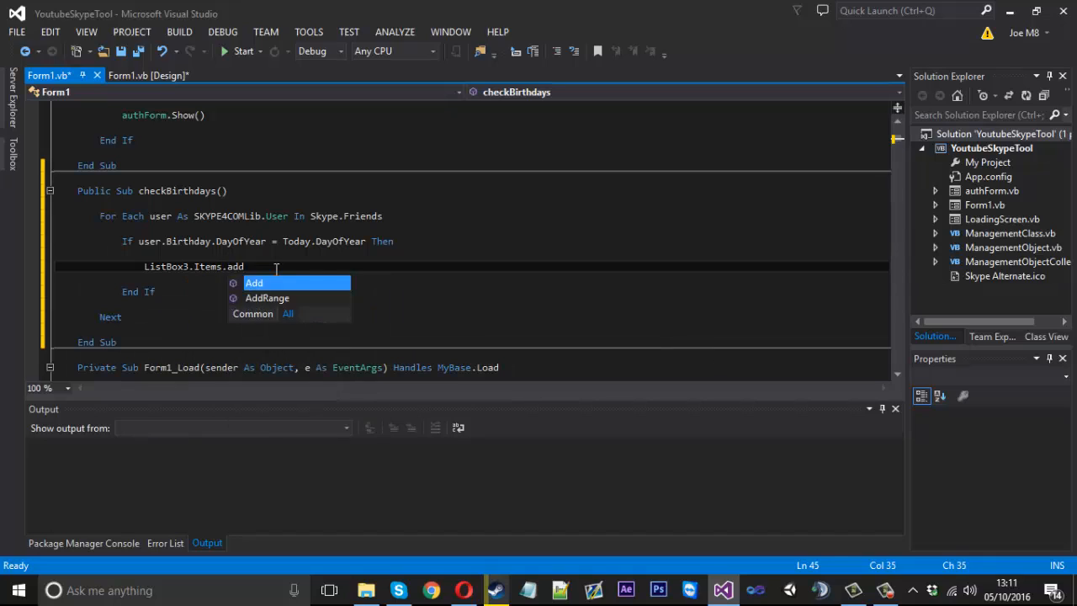
text((use)
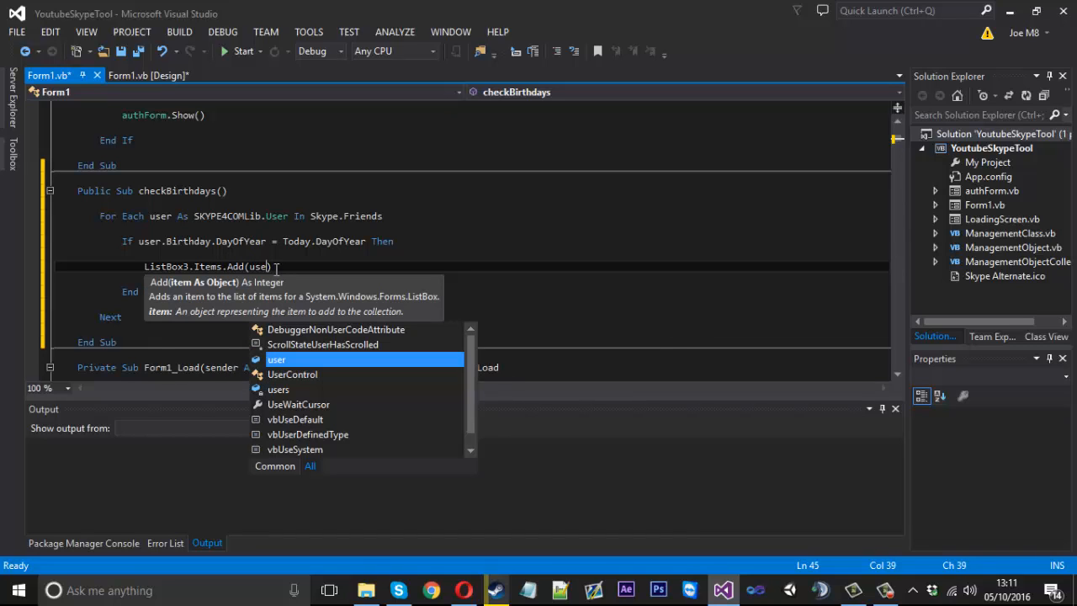
text(r.ha)
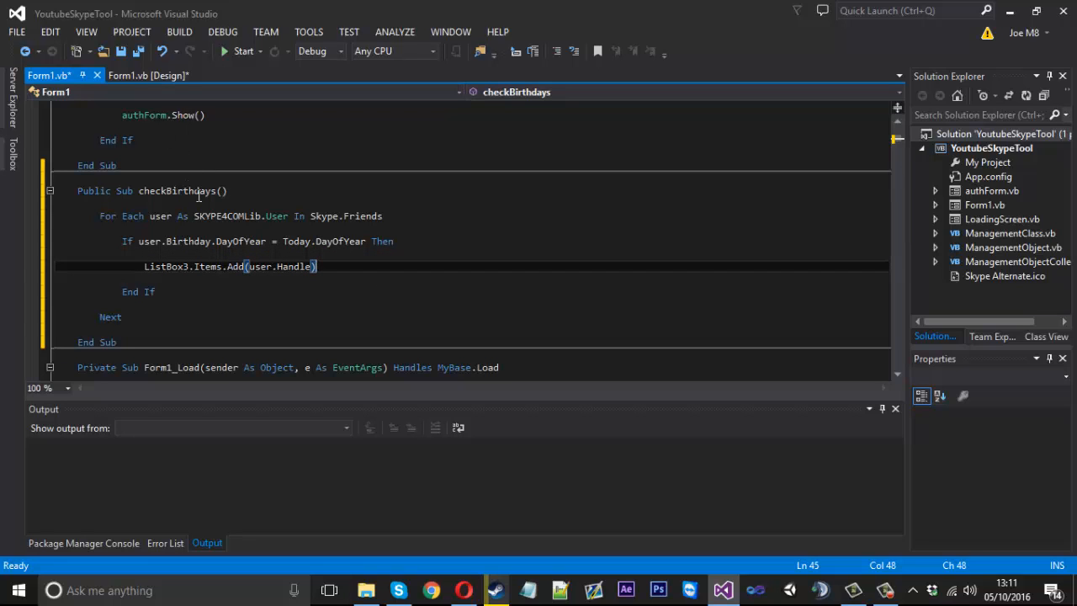
Step: Create ListBox3's SelectedIndexChanged handler with Dim contact As String = ListBox3.SelectedItem.ToString()
click(148, 75)
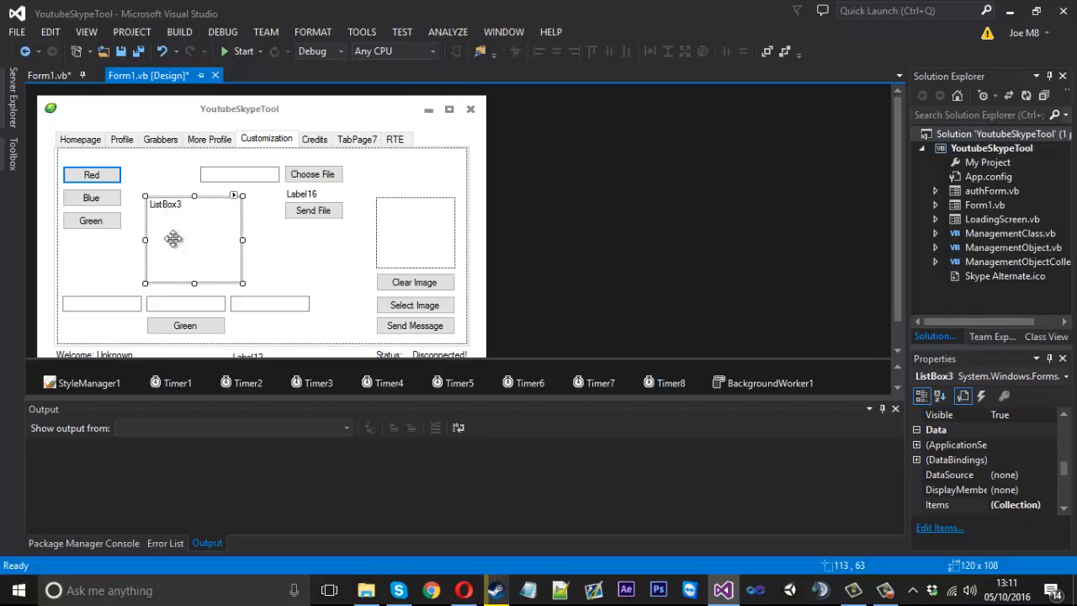
mouse_move(189, 217)
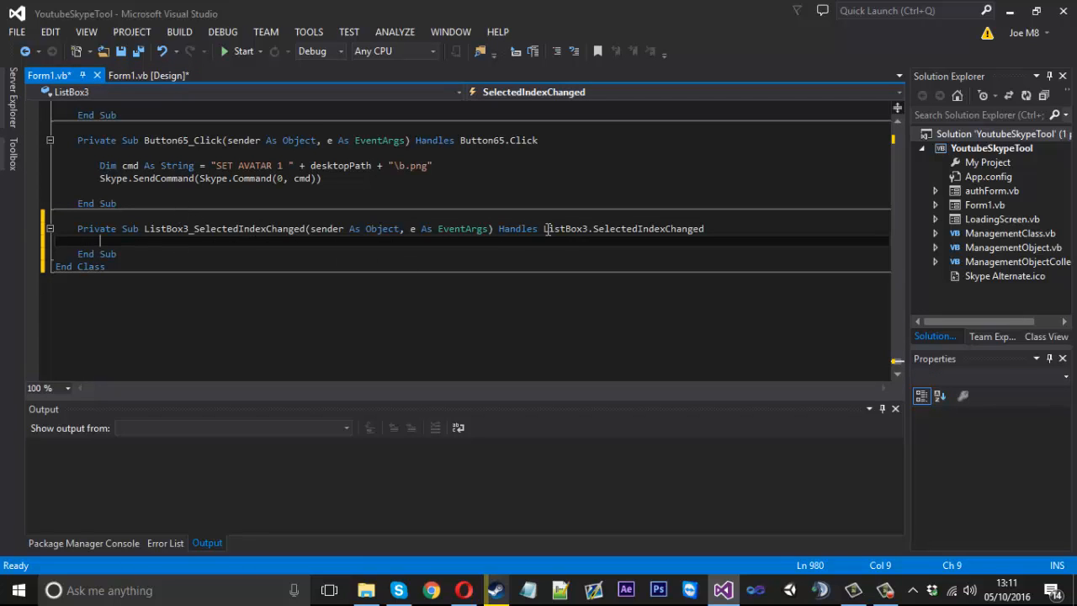
key(enter)
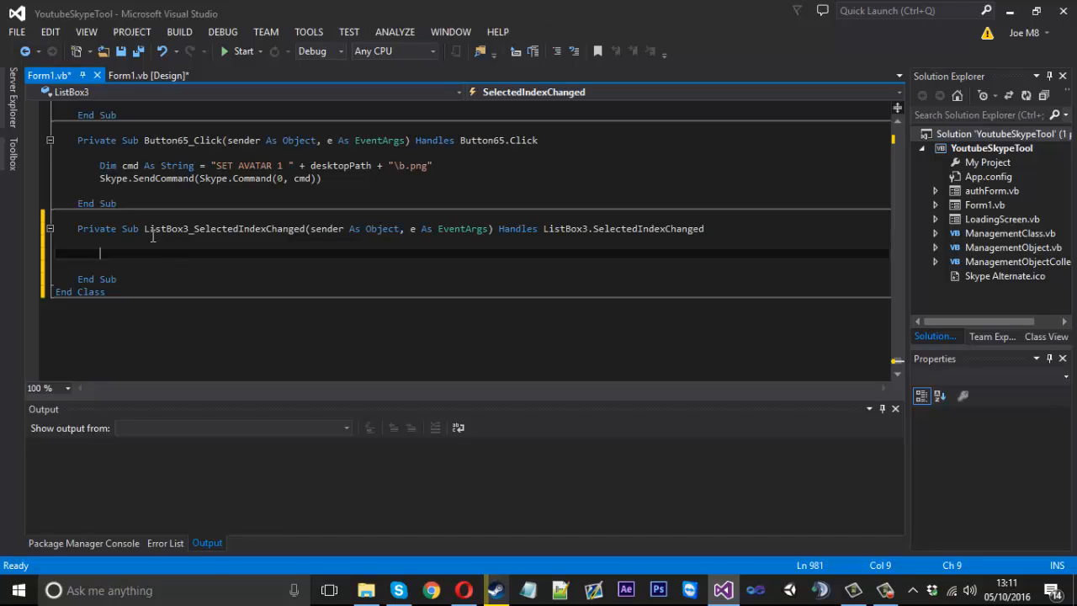
mouse_move(231, 266)
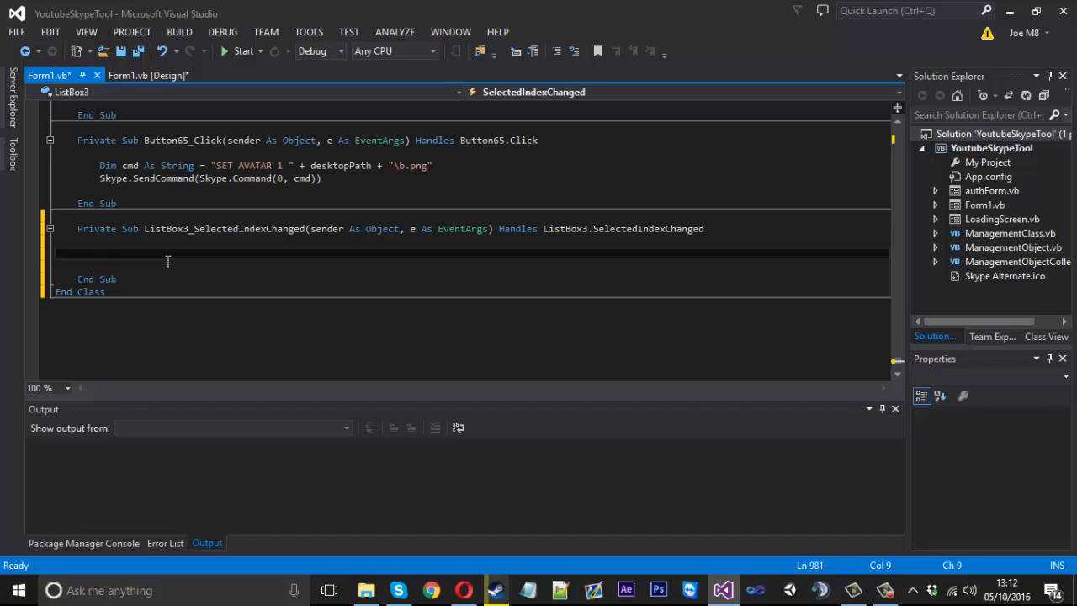
text(Dim)
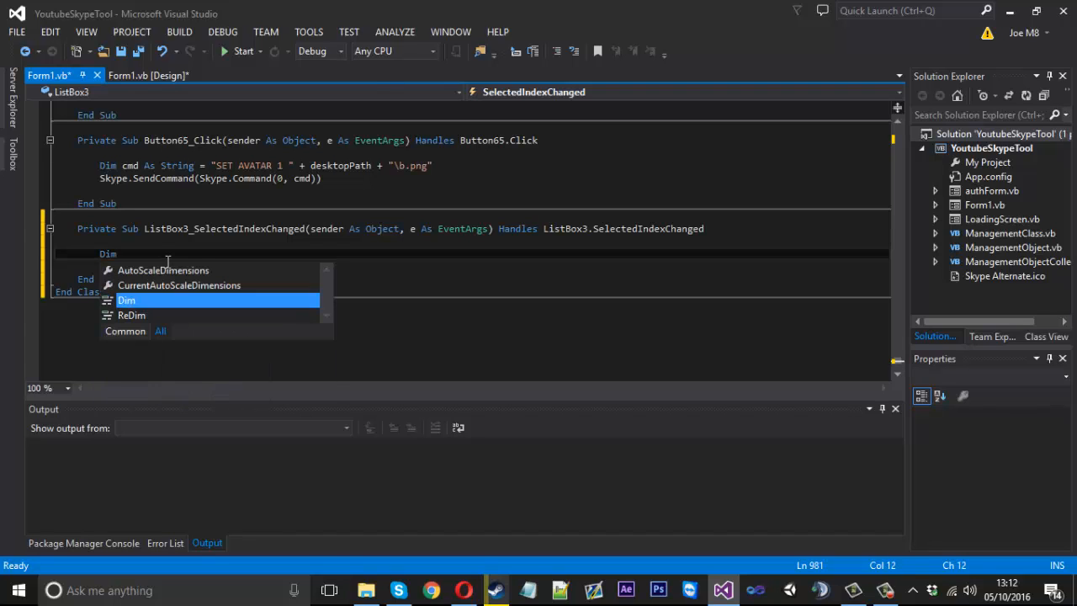
text(contact As)
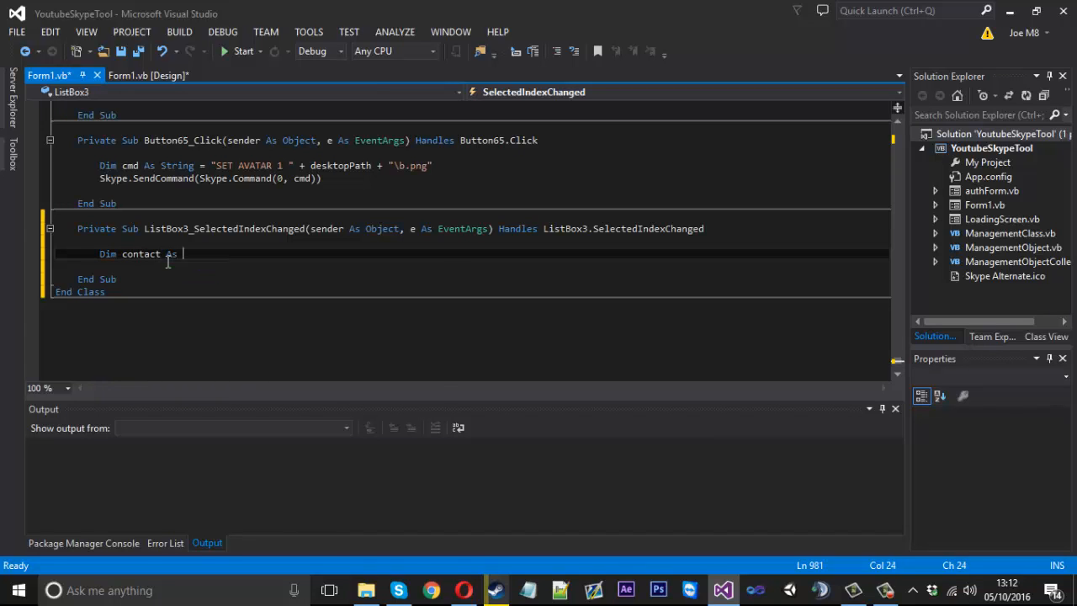
text(String =)
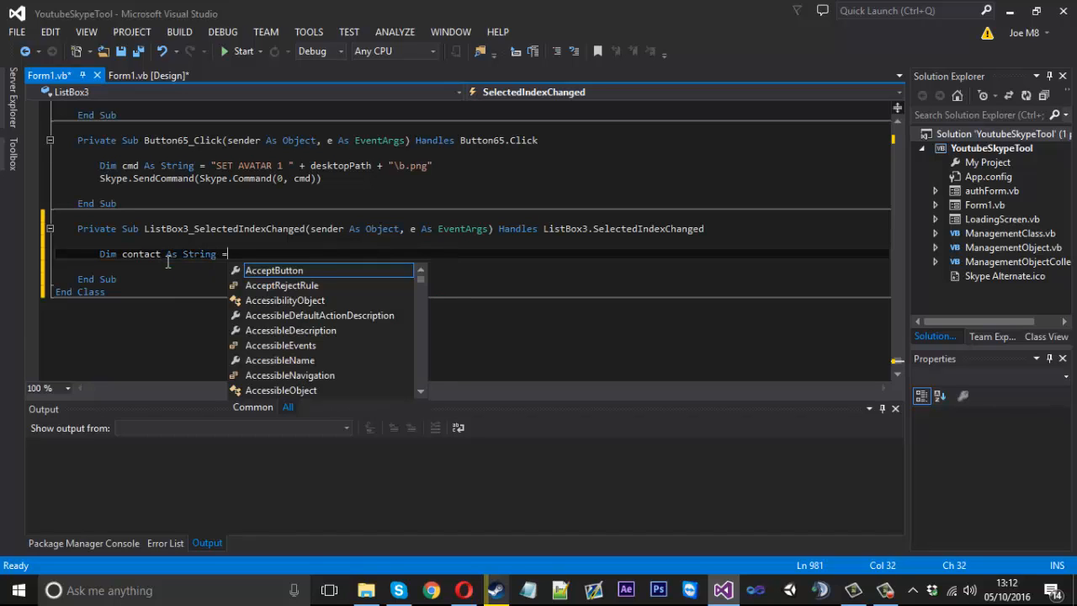
text(listbox)
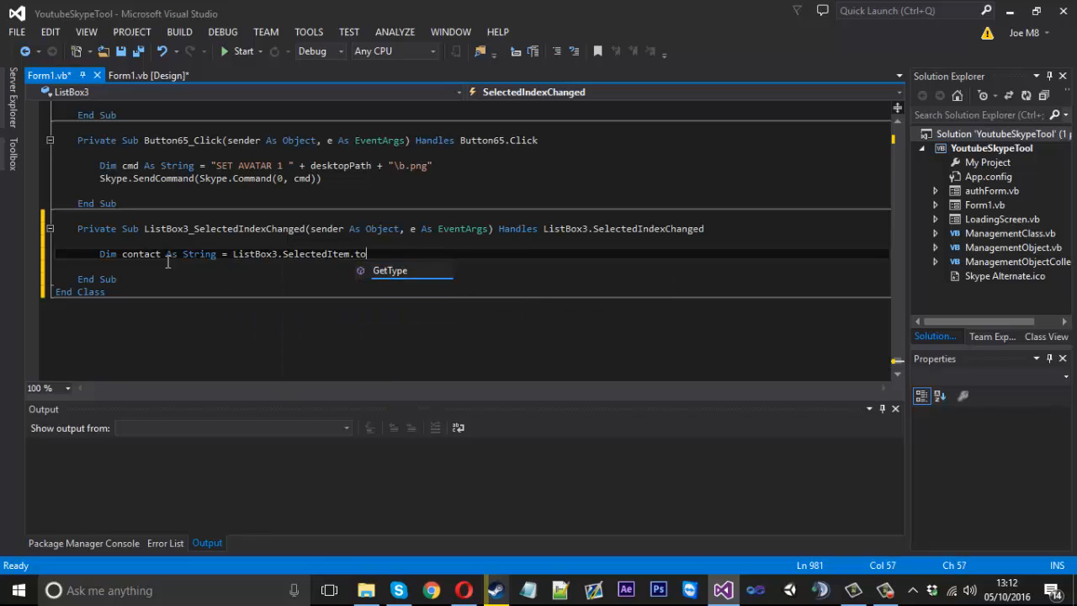
text(String())
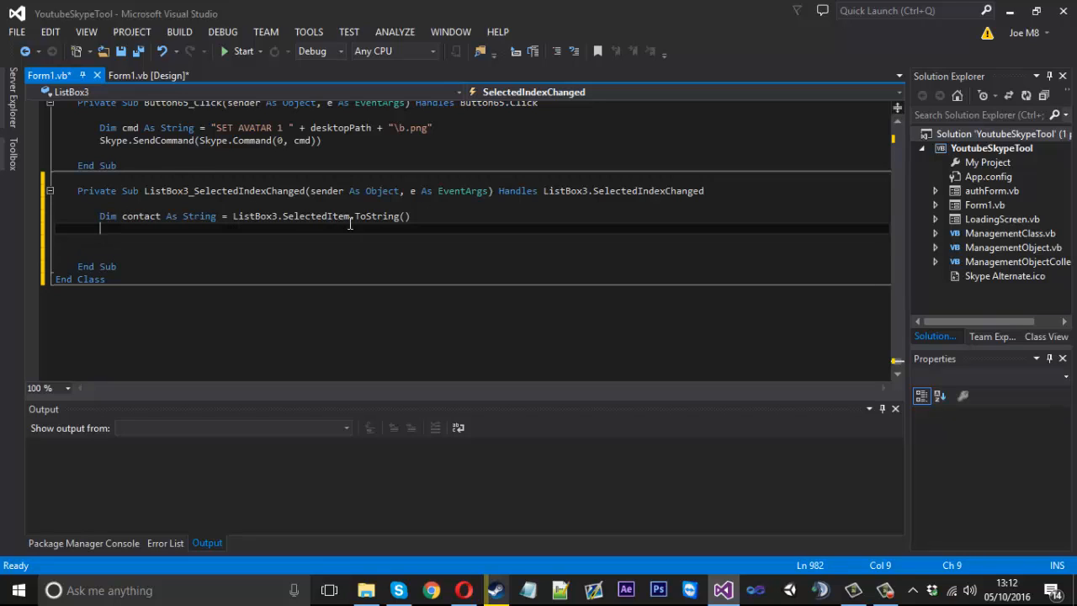
double_click(315, 216)
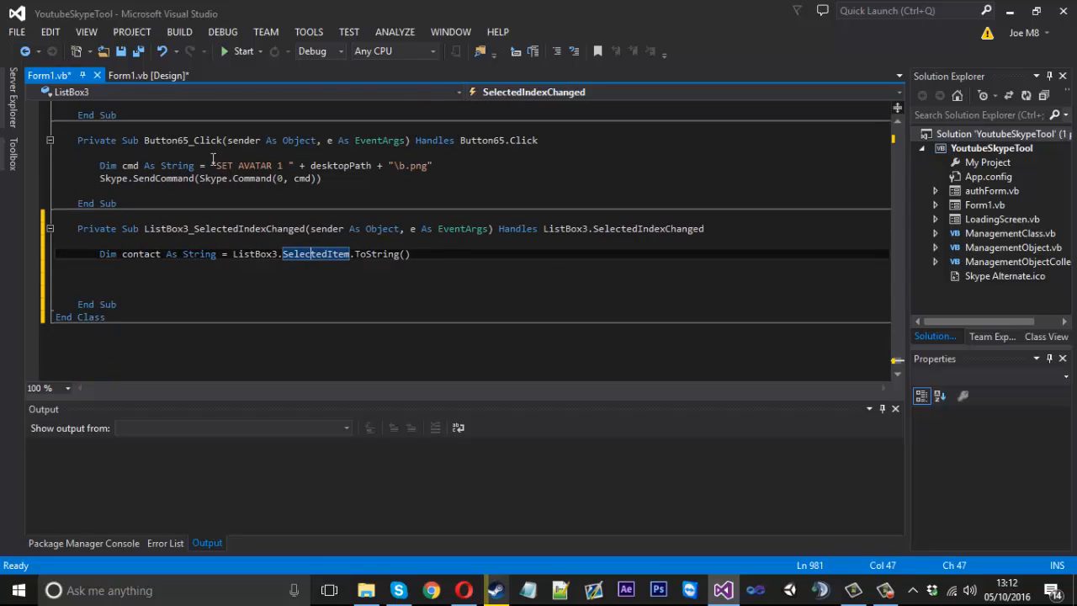
click(147, 75)
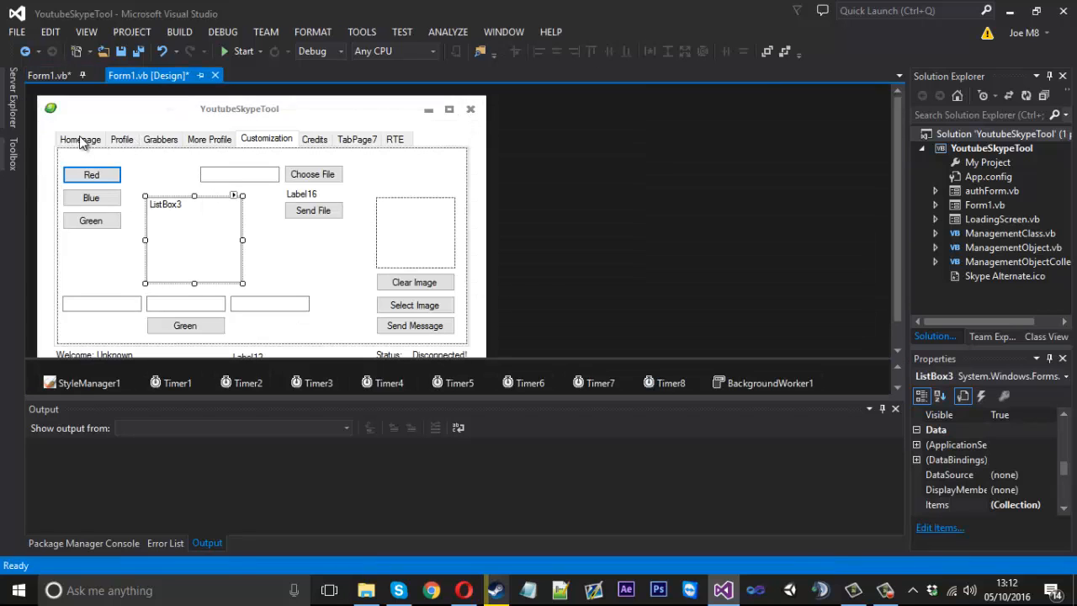
Step: Review the checkBirthdays code, then return to the ListBox3 handler to start another Dim line
click(48, 75)
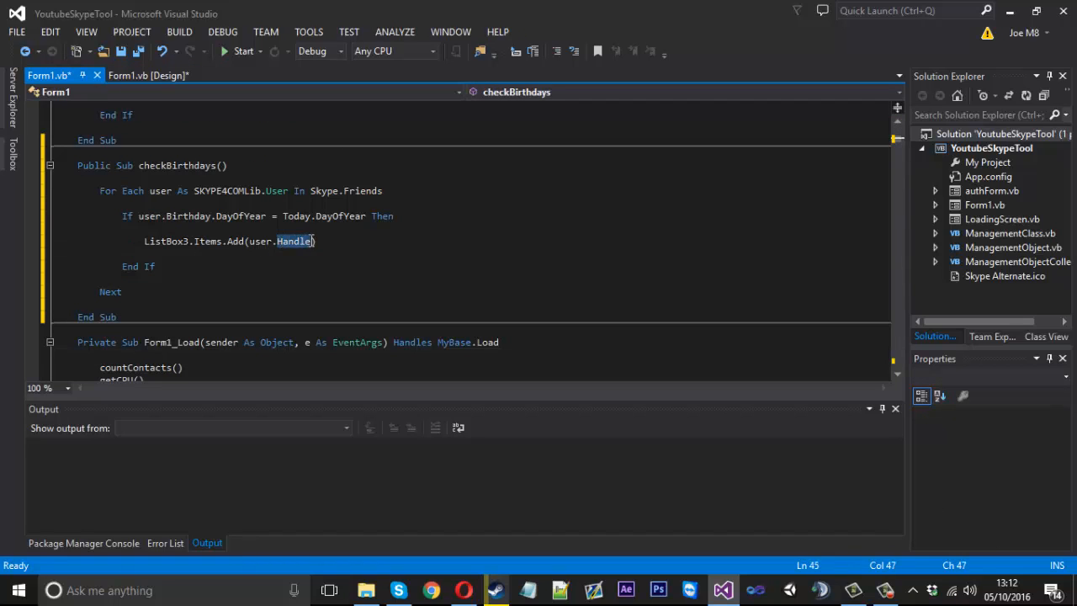
mouse_move(126, 74)
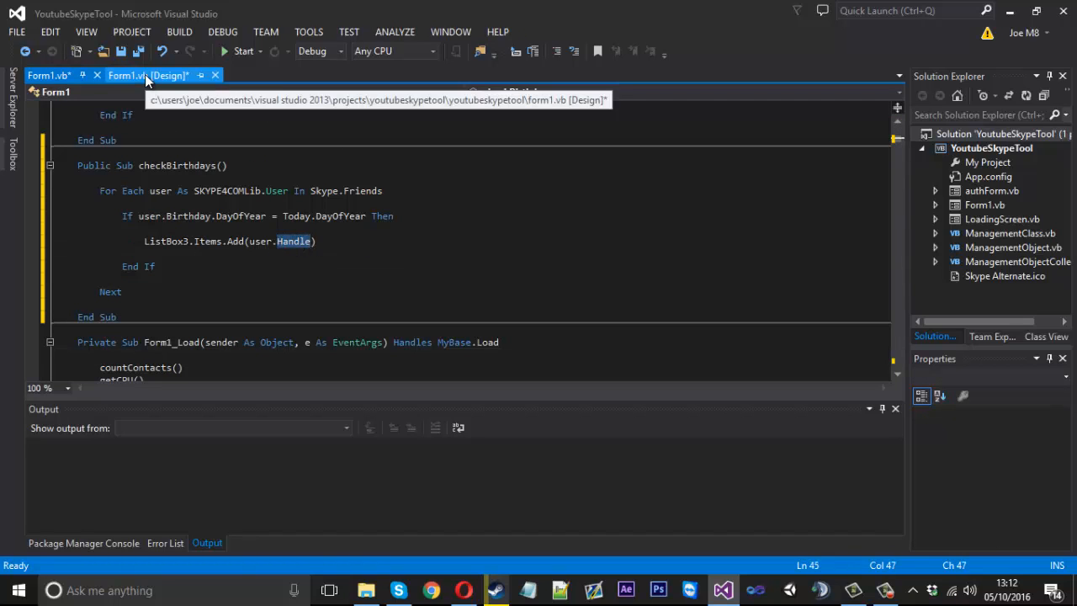
click(147, 75)
text(Dim )
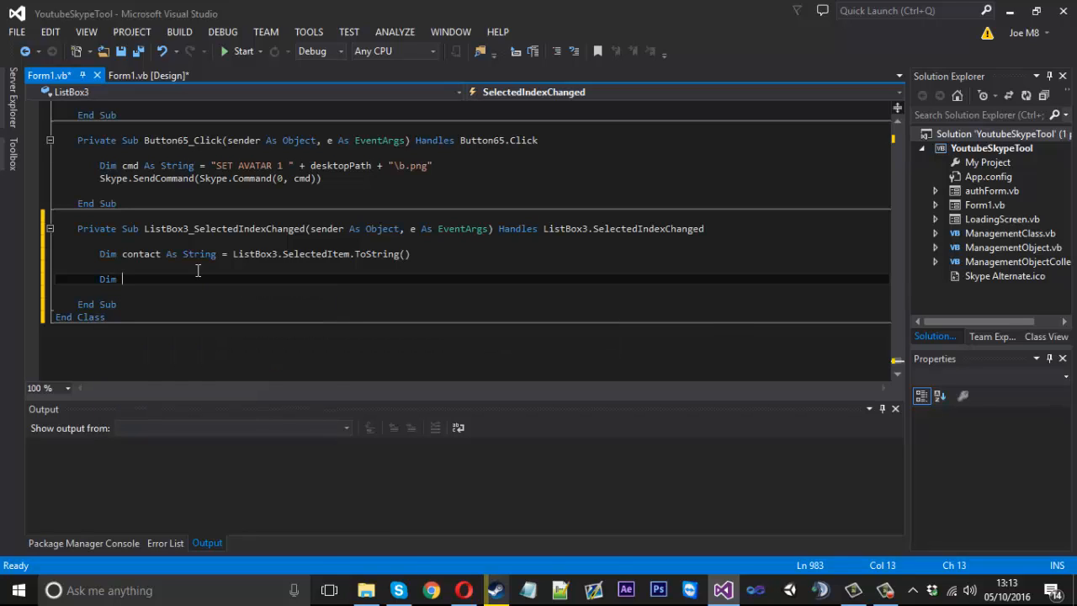
Step: Declare mess As Integer from a YesNo MessageBox asking to send contact a wish, captioned 'Birthday Message!'
text(mess)
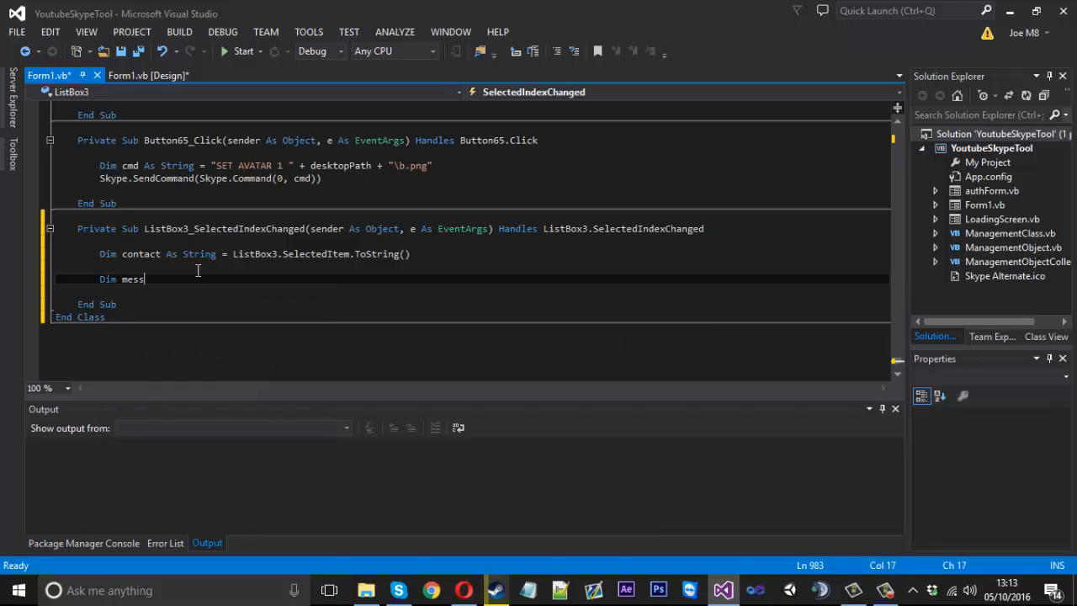
text(As Integer = Mes)
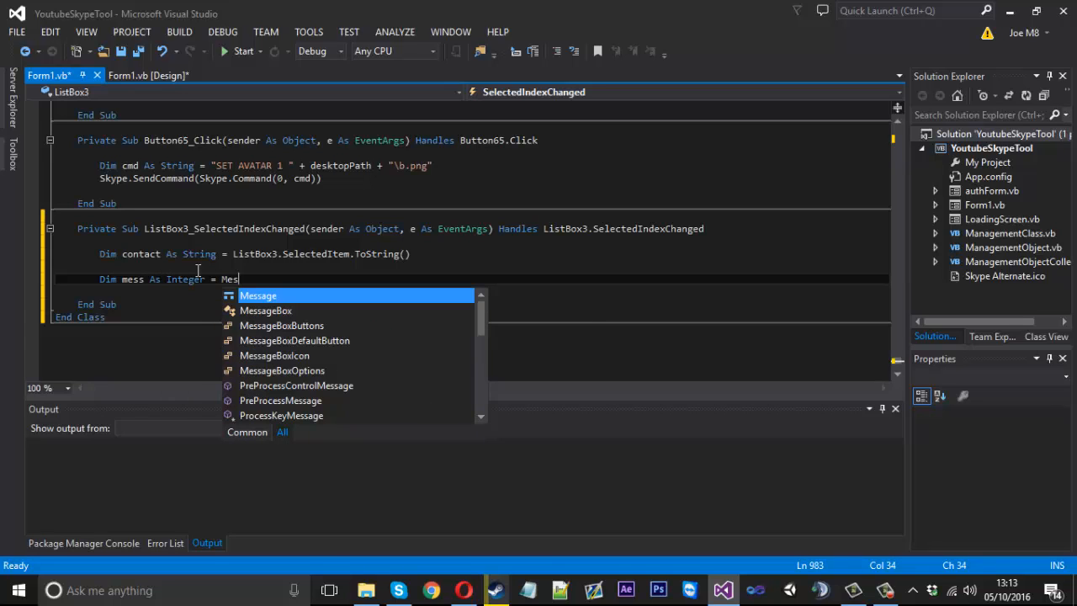
text(Box.show("Do you want to send)
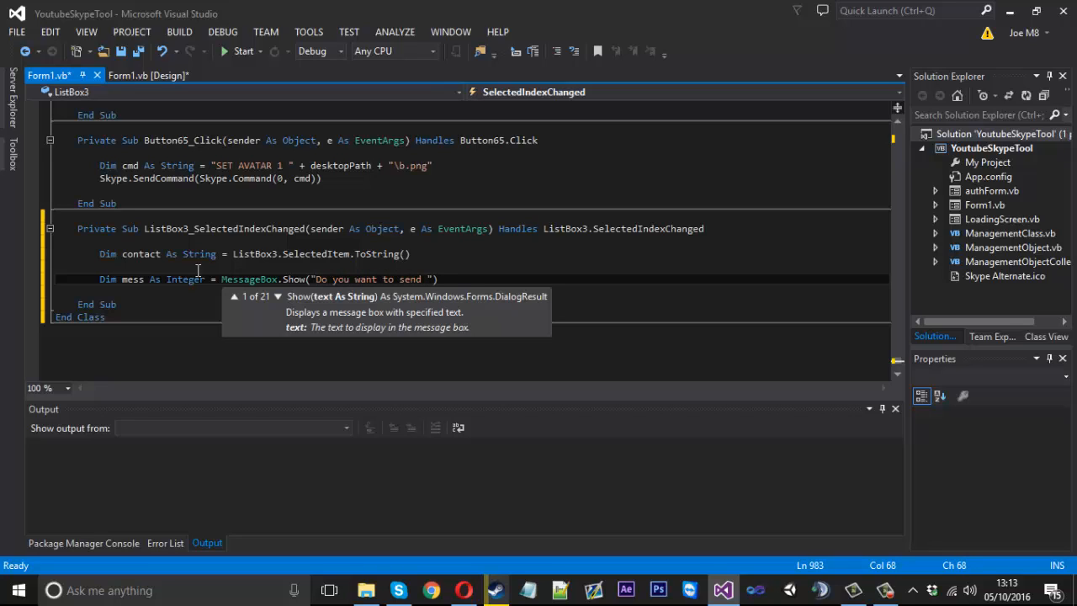
text(+ contact + " a birthday)
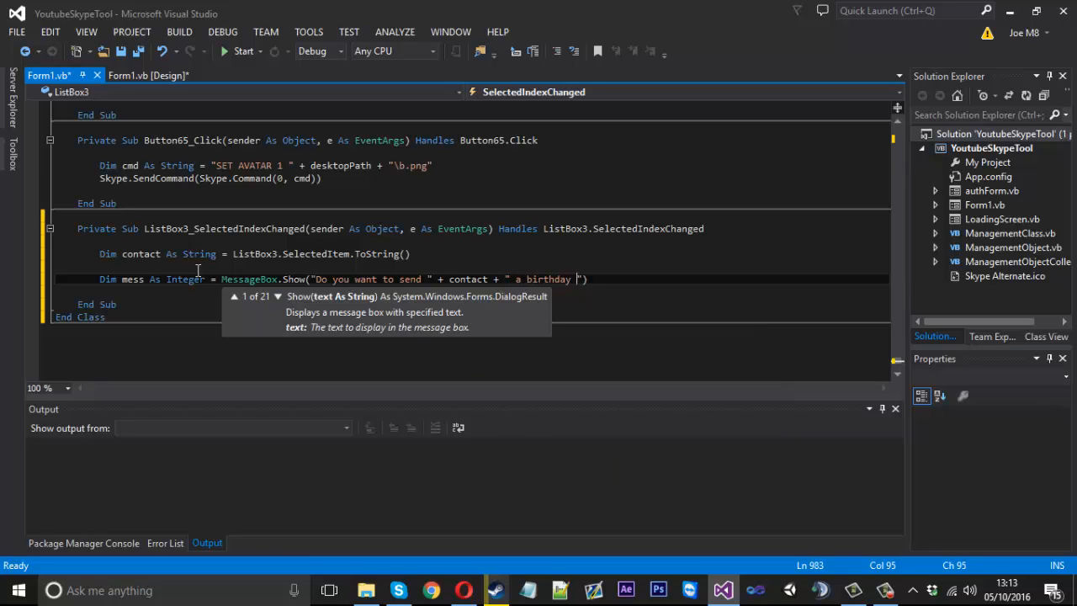
text(wish?)
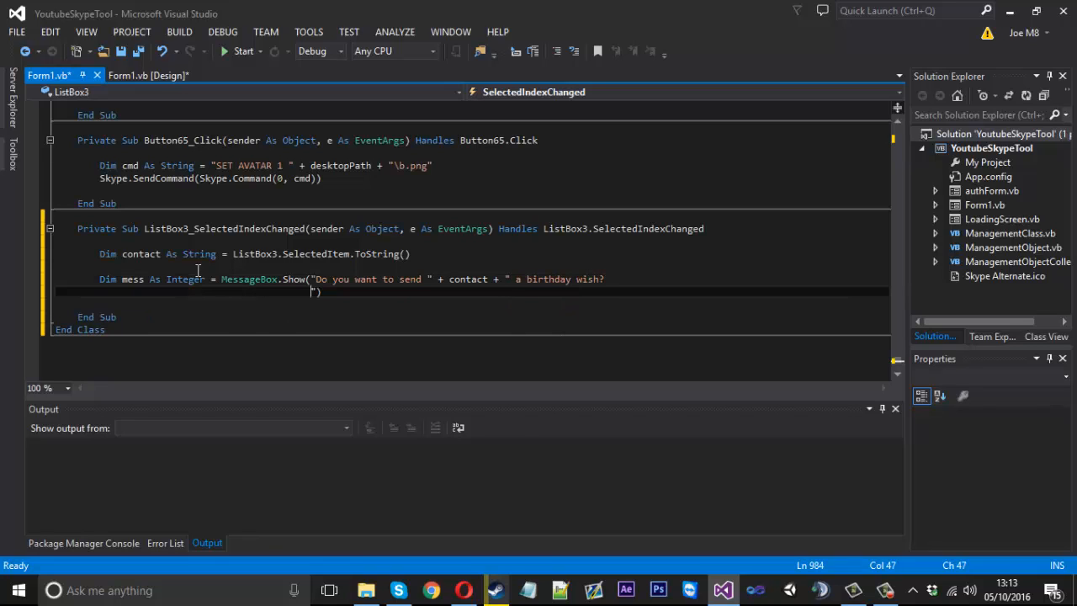
text("))
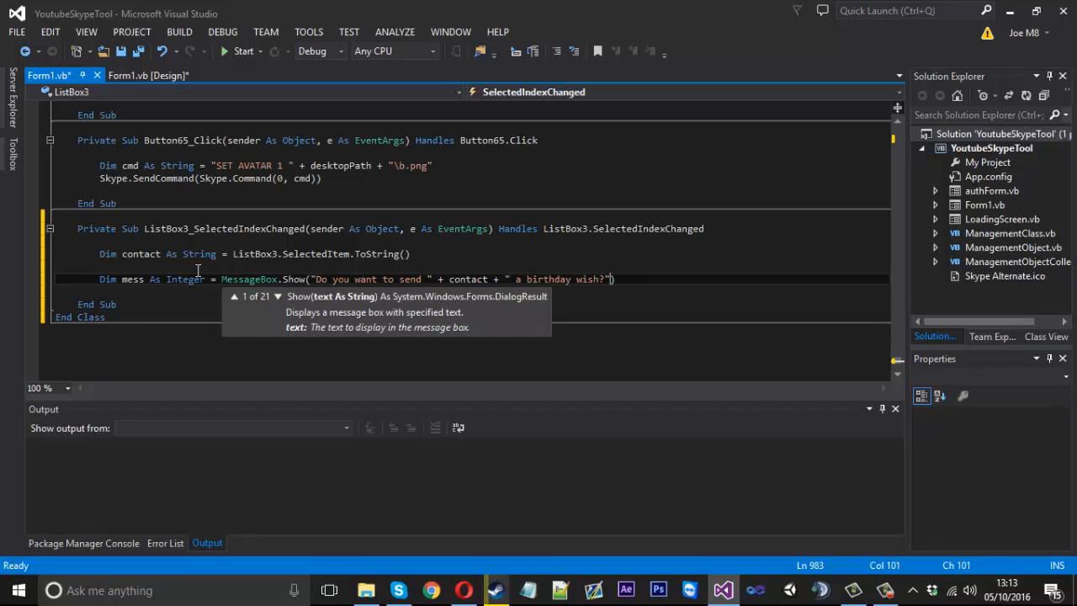
text(", ")
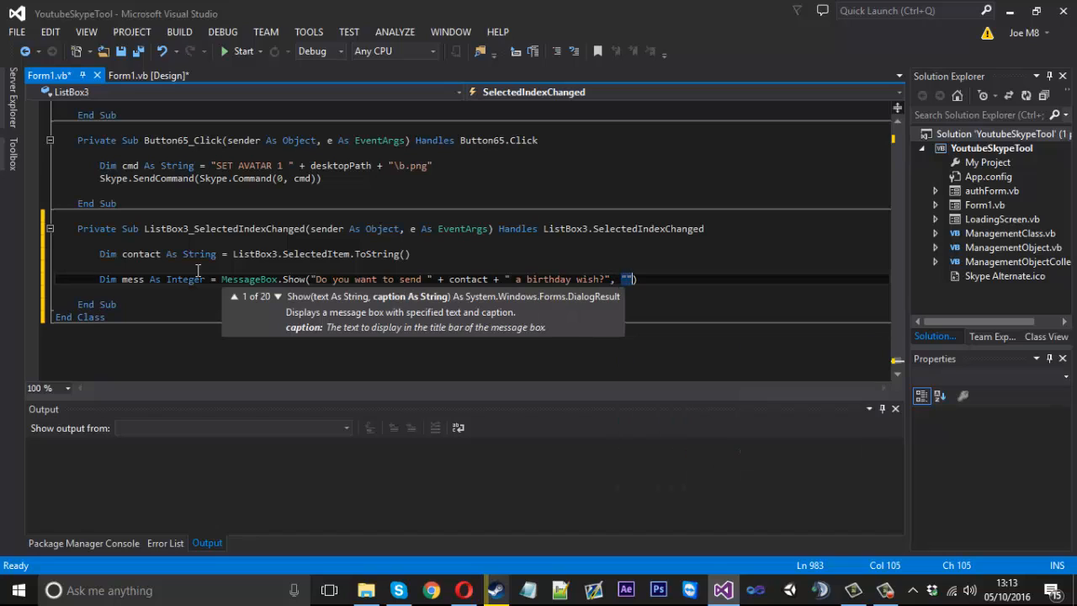
text(Birthday Message!)
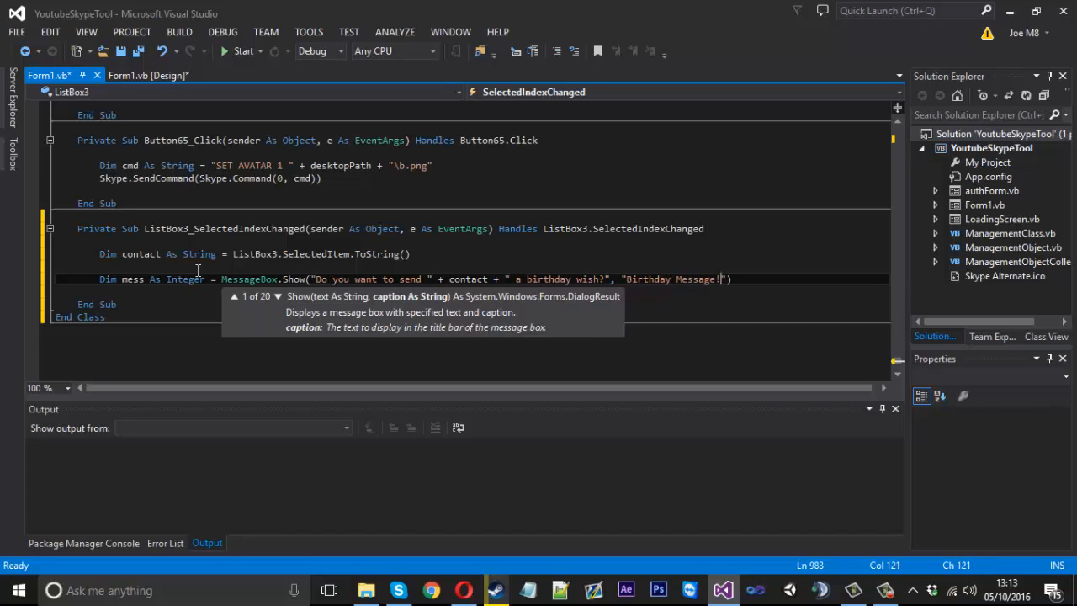
text(",)
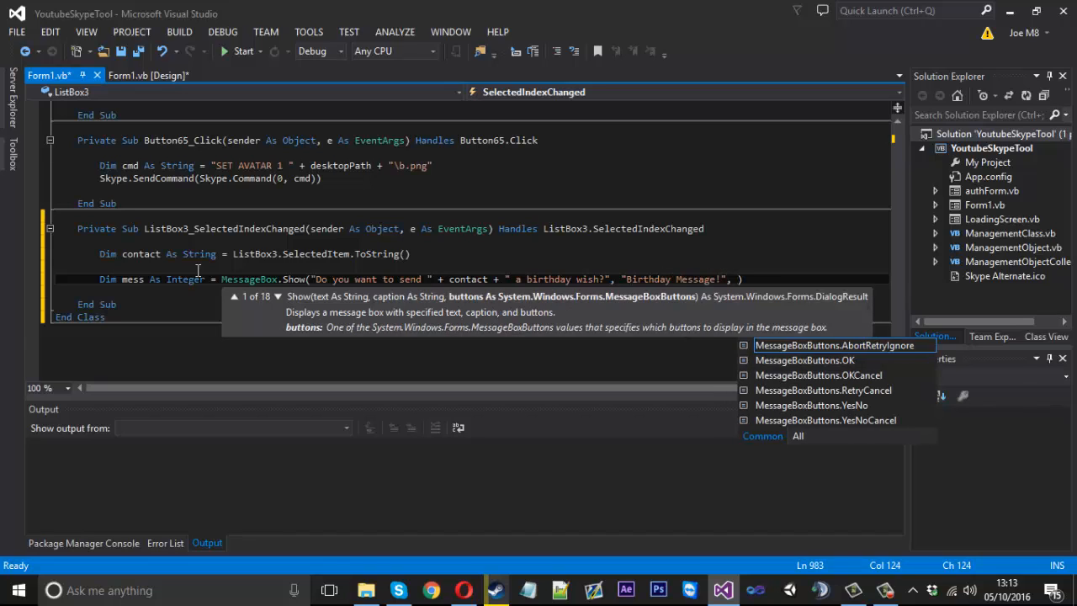
text(MessageBoxButtons.YesNo)
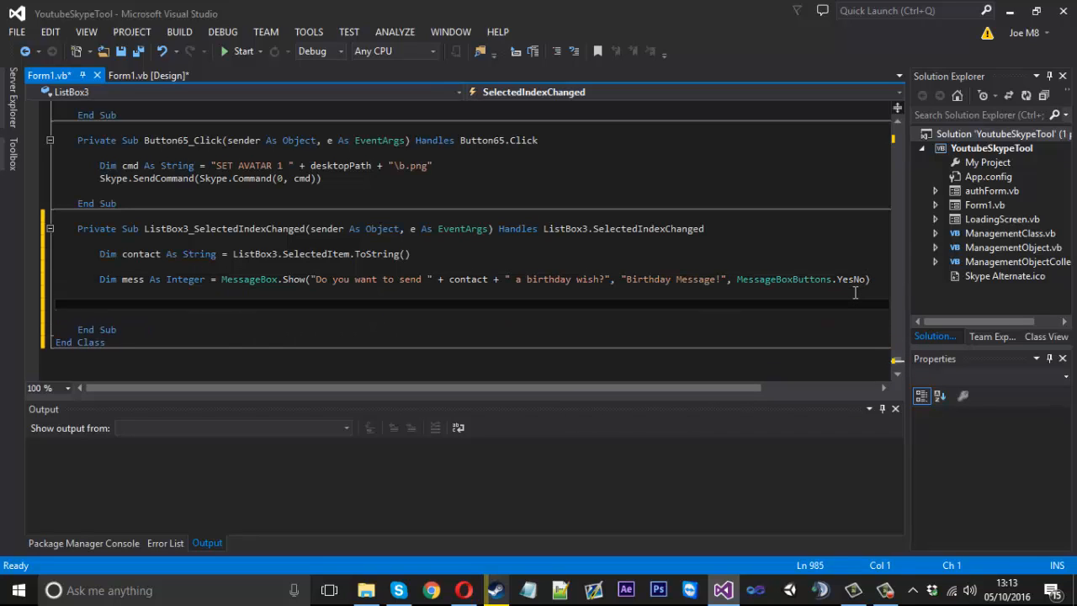
Step: Add If mess = DialogResult.Yes calling Skype.SendMessage(contact, "Happy Birthday!")
text(i)
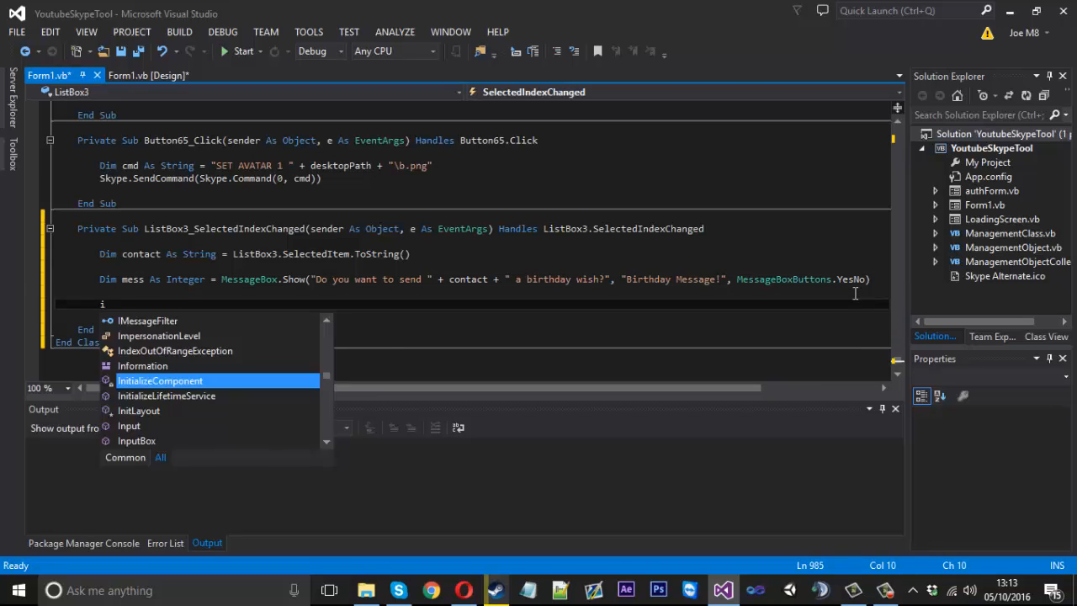
text(If mess = DialogResult.Yes Then)
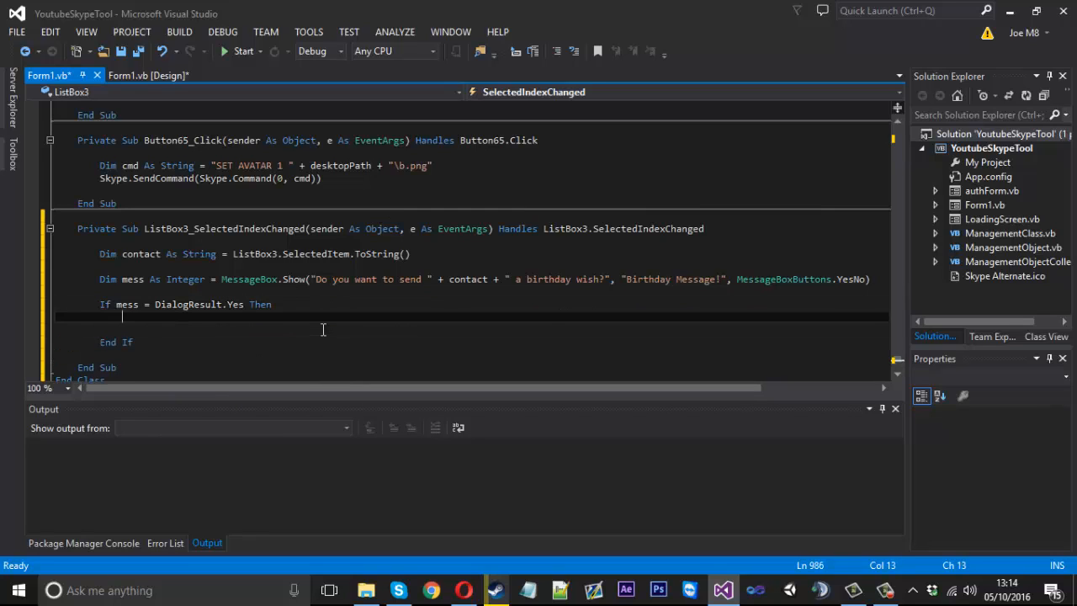
text(skyp)
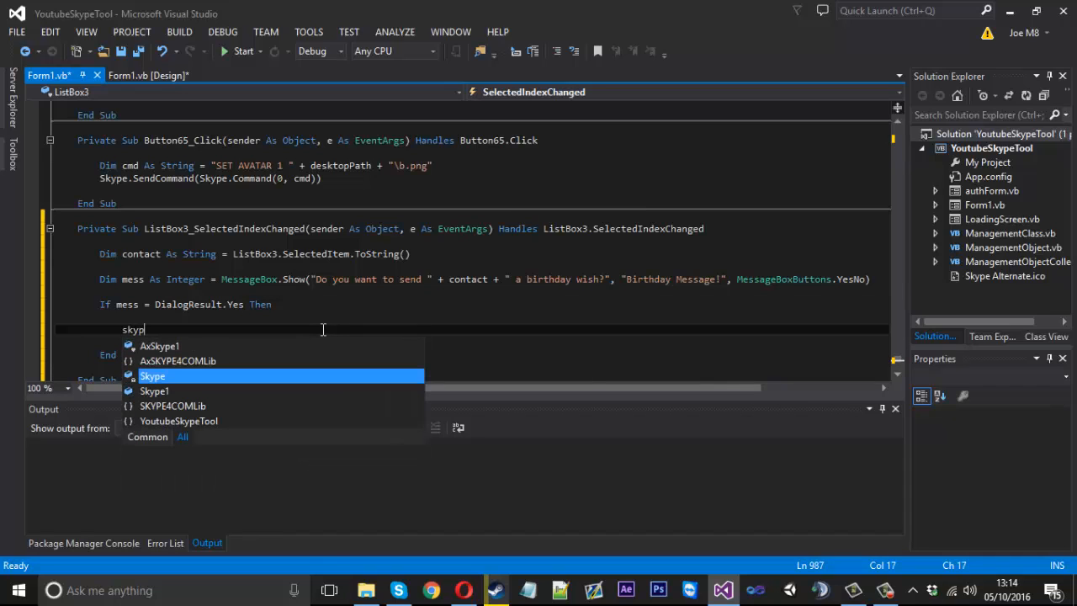
text(.sendMessage())
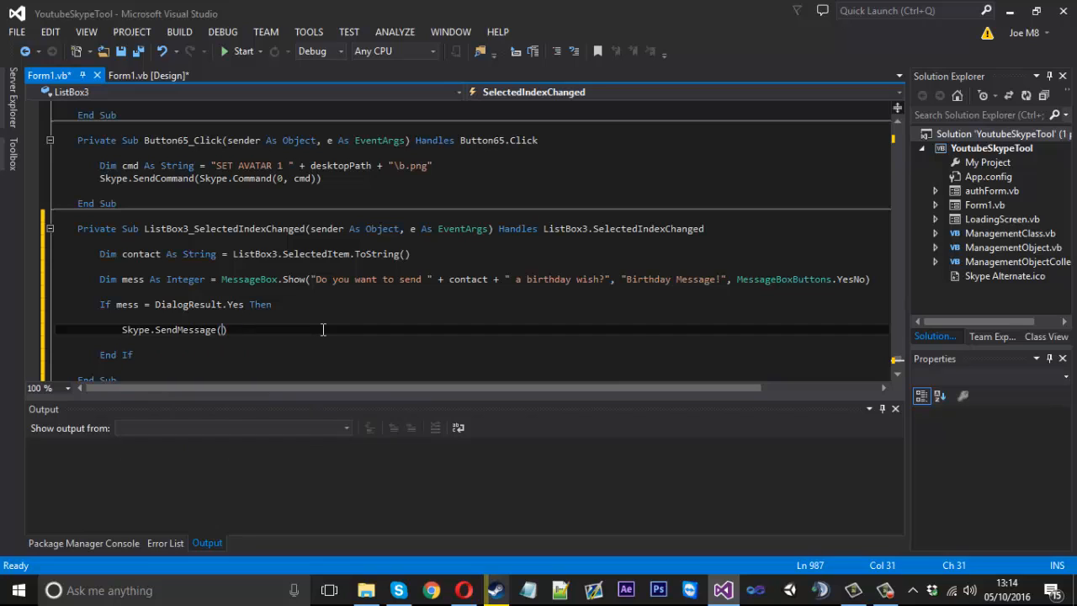
text(contact)
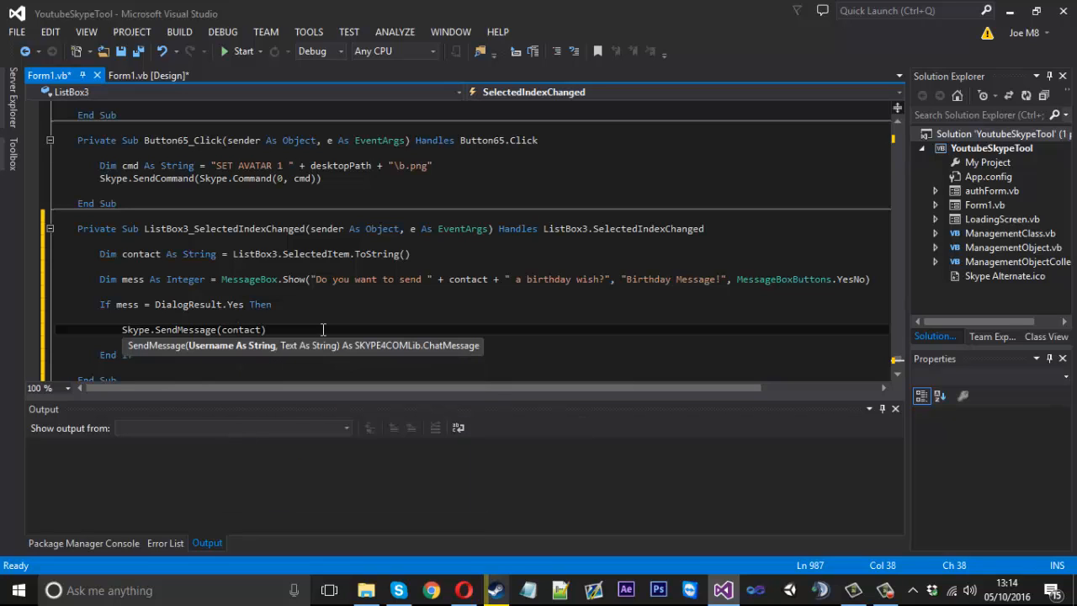
text(, "")
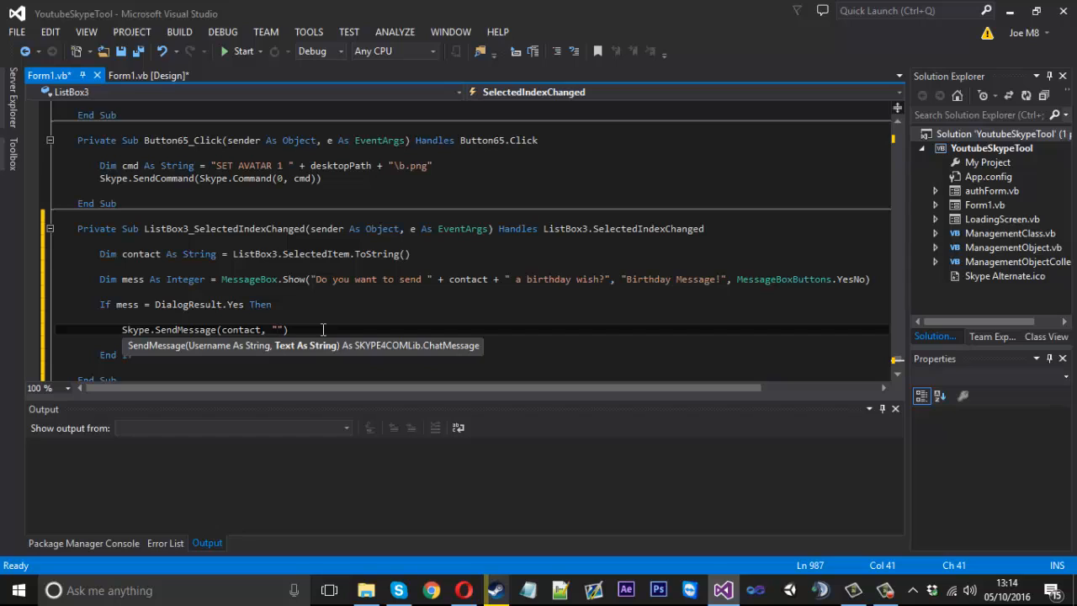
text(Hap)
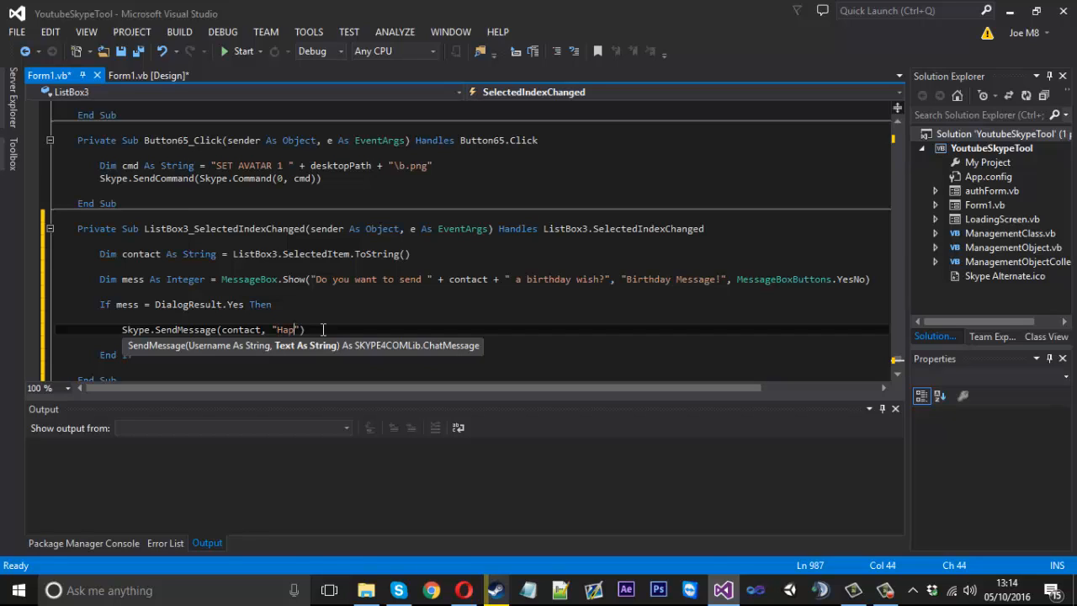
text(py Birthday!)
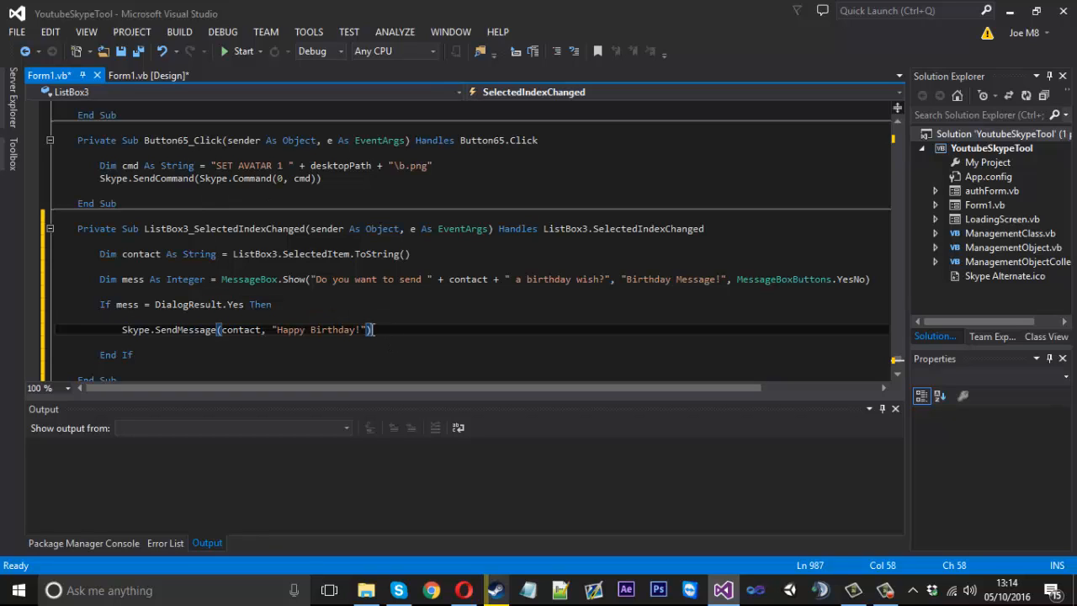
mouse_move(316, 336)
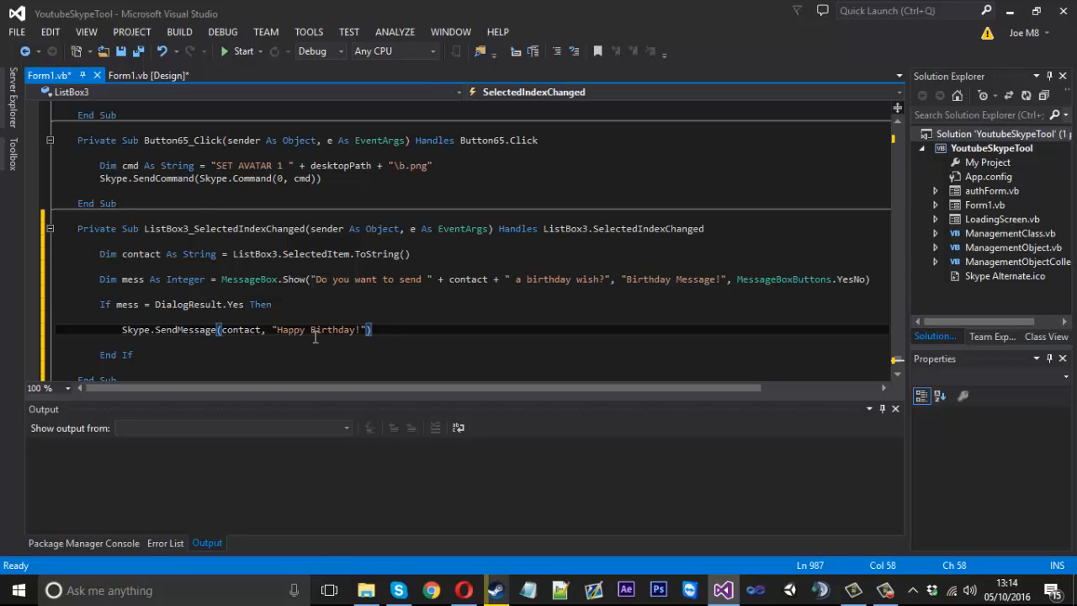
scroll(down, 3)
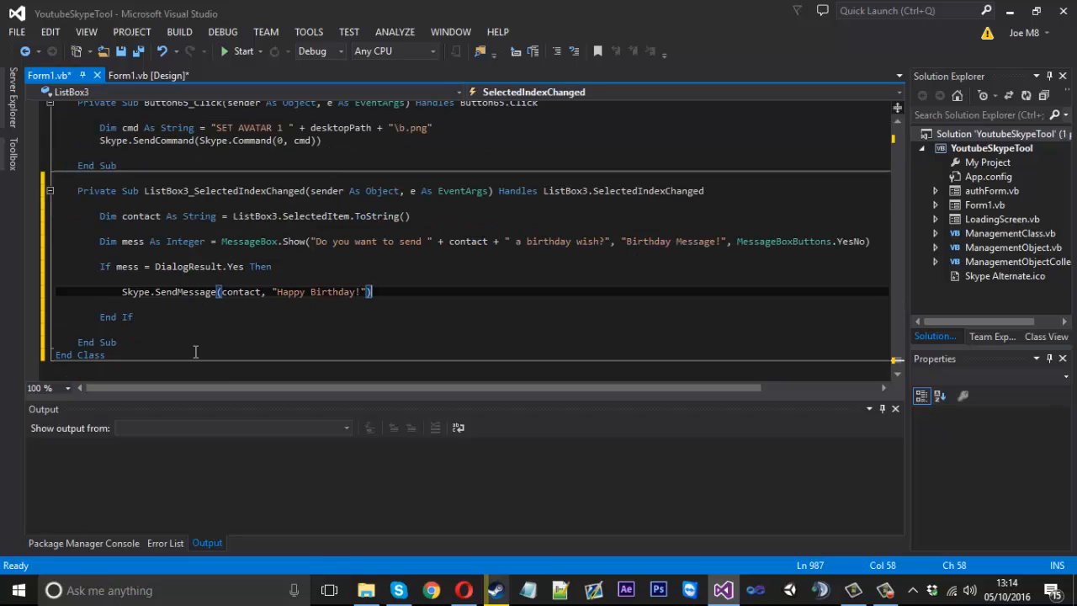
mouse_move(214, 61)
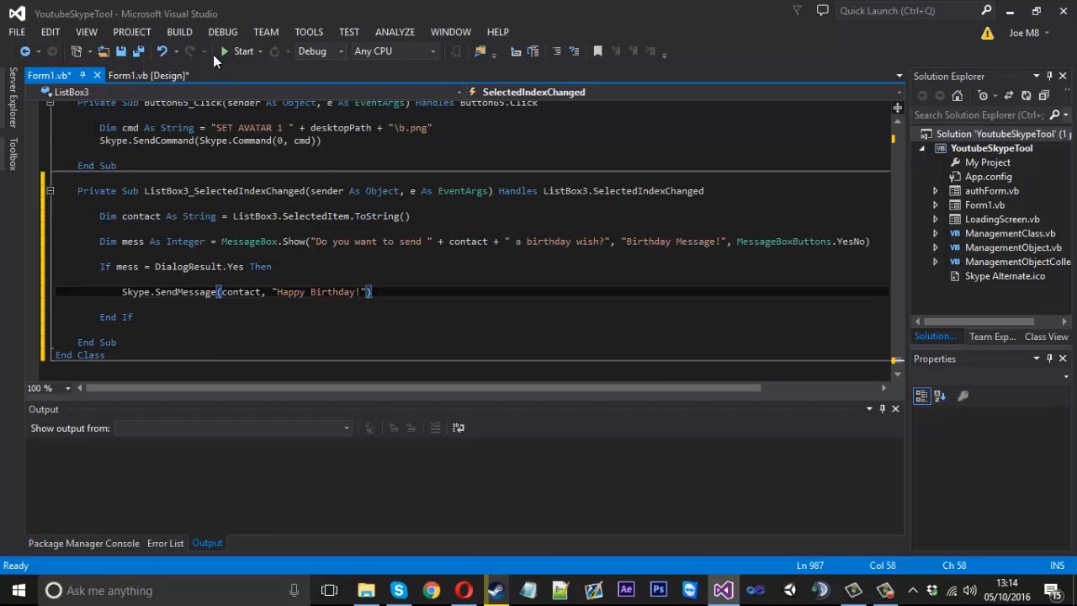
Step: Build and launch YoutubeSkypeTool with the toolbar Start button
click(243, 50)
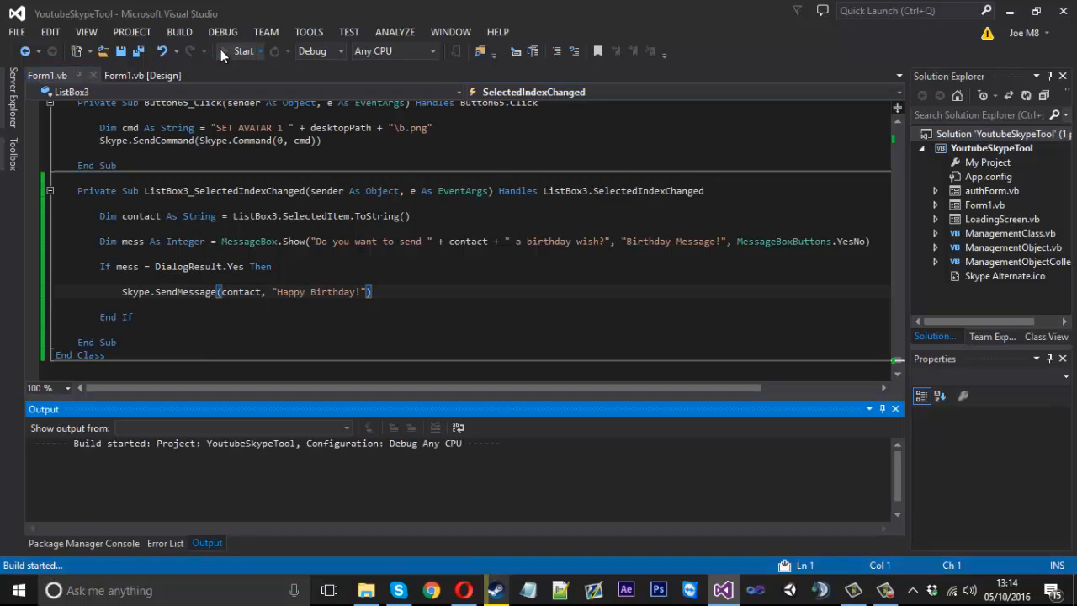
click(244, 51)
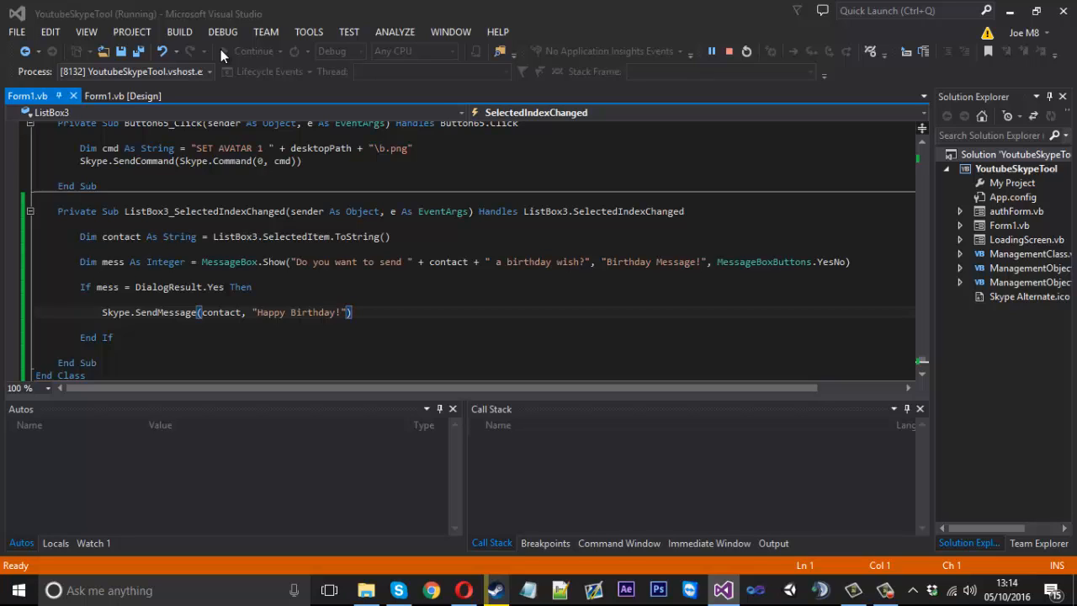
mouse_move(549, 357)
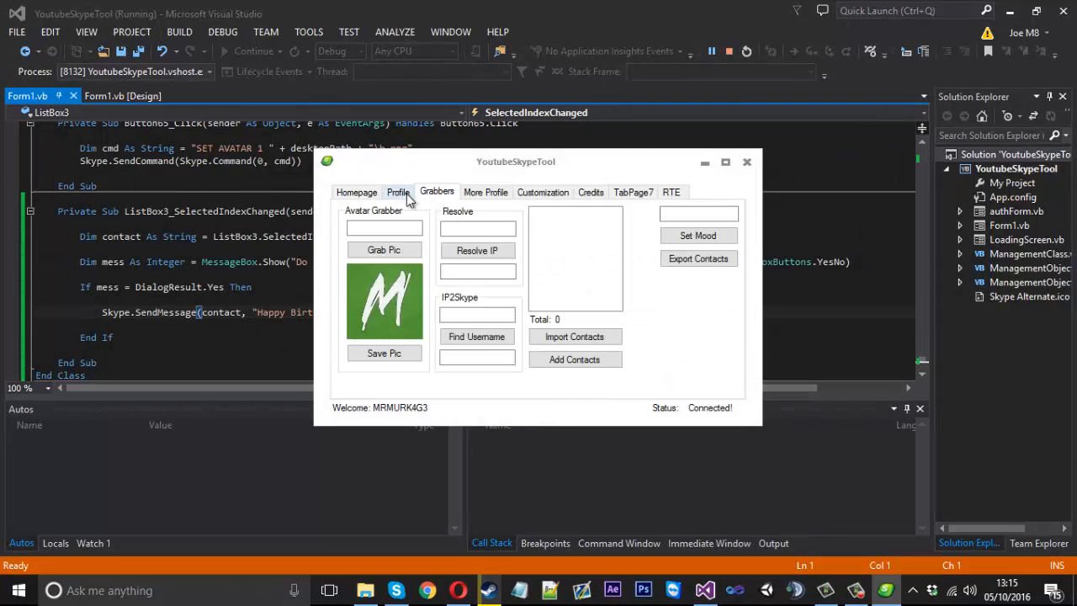
click(543, 192)
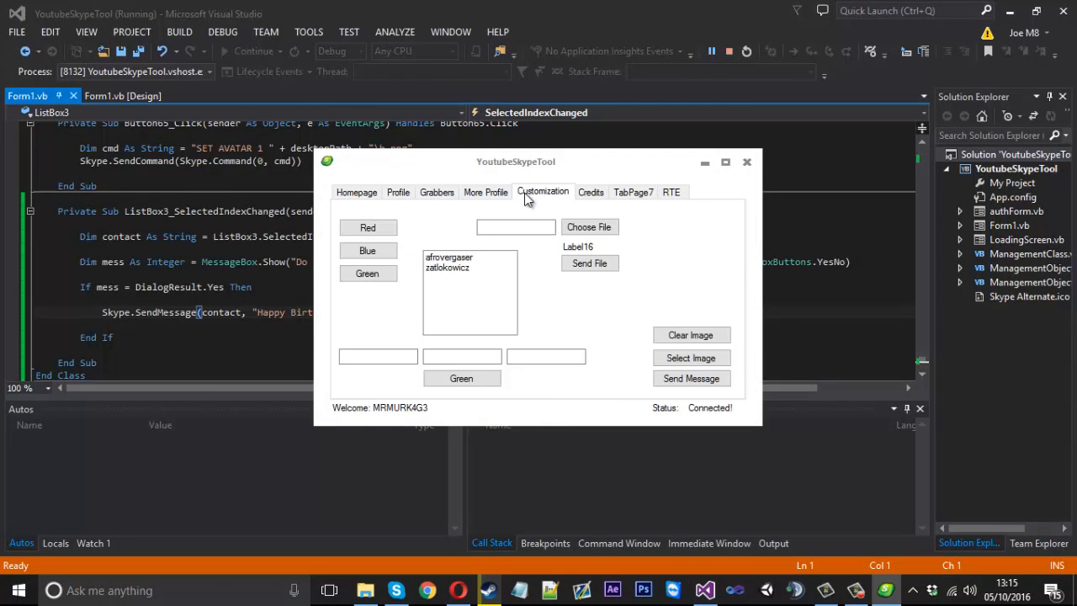
mouse_move(450, 272)
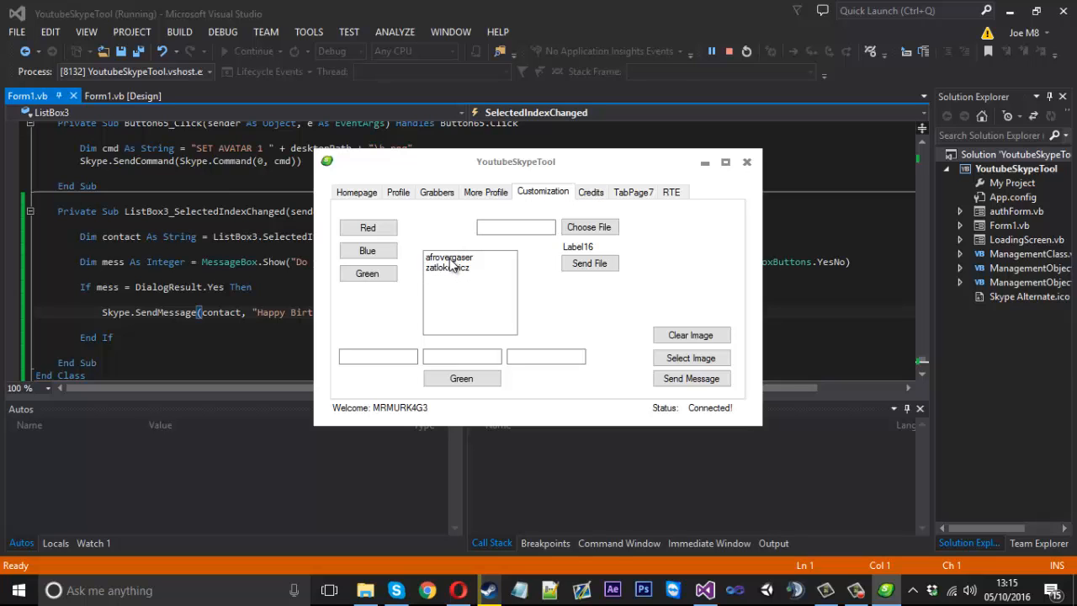
click(449, 256)
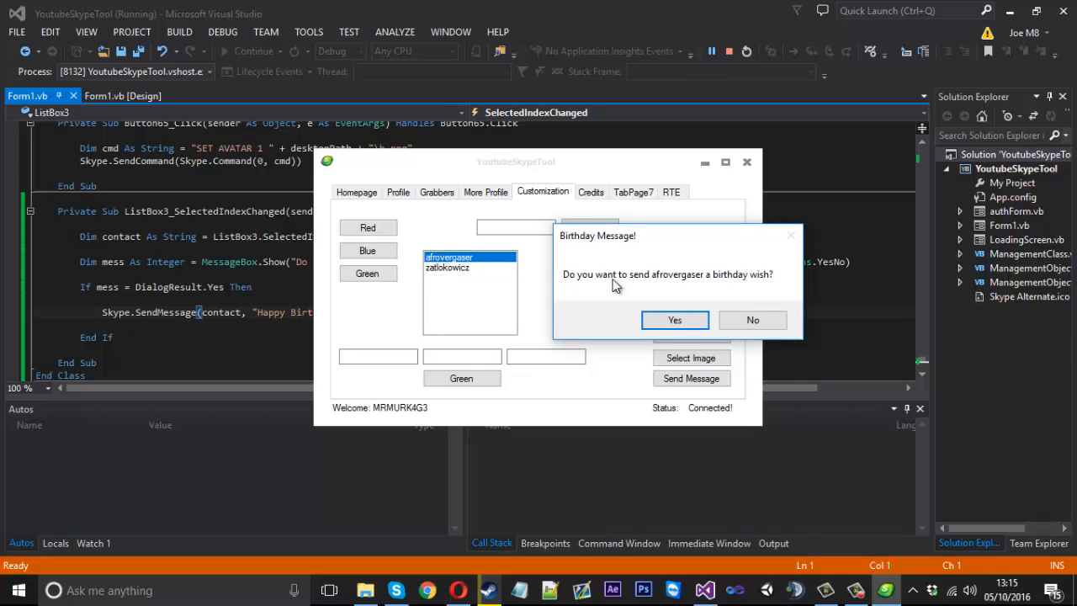
mouse_move(694, 282)
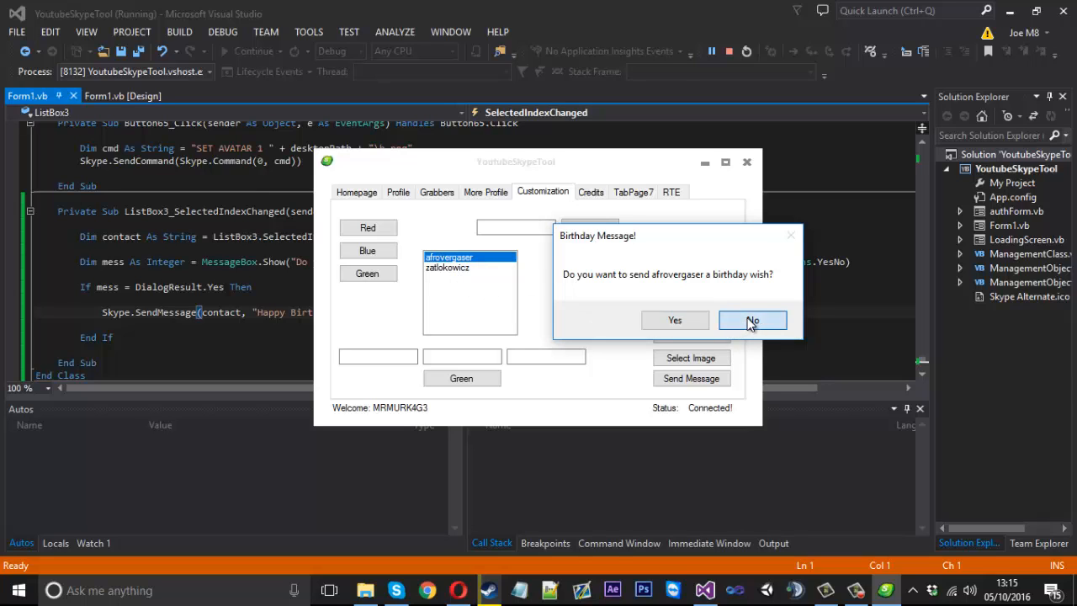
click(752, 320)
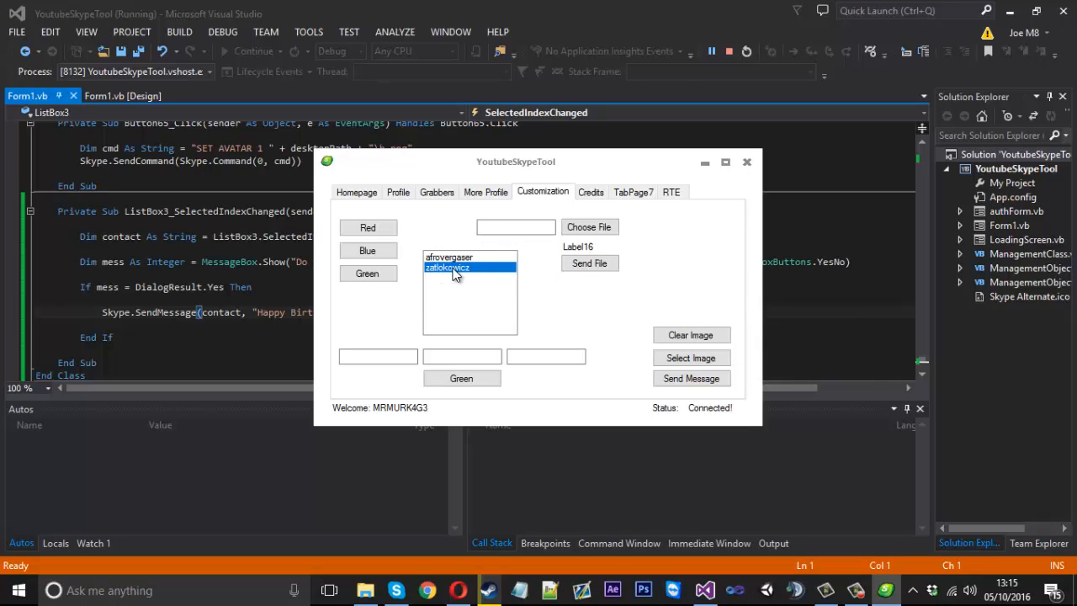
mouse_move(455, 282)
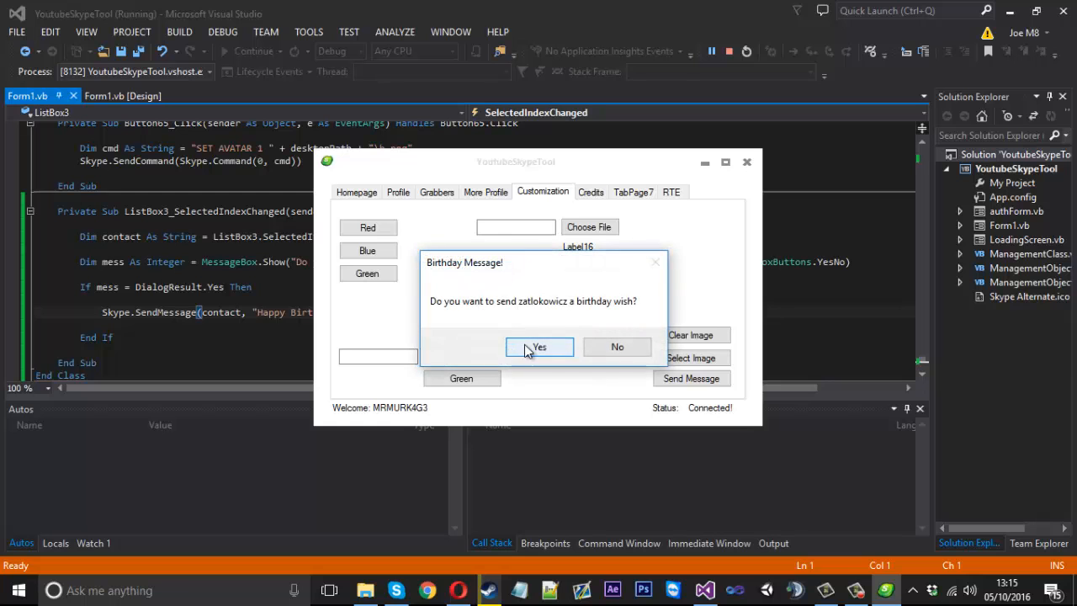
click(539, 347)
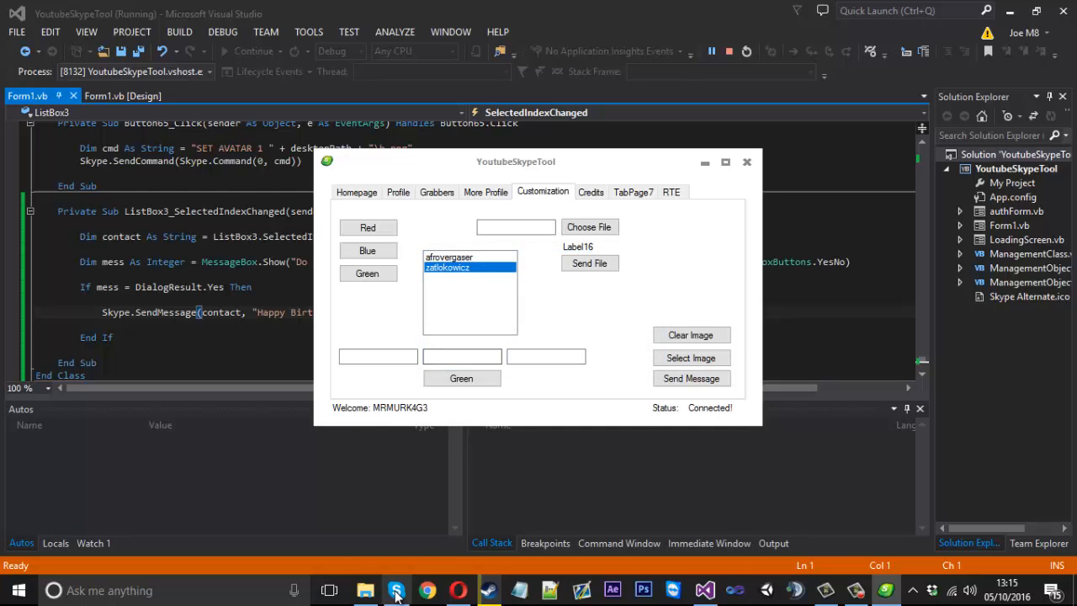
click(395, 590)
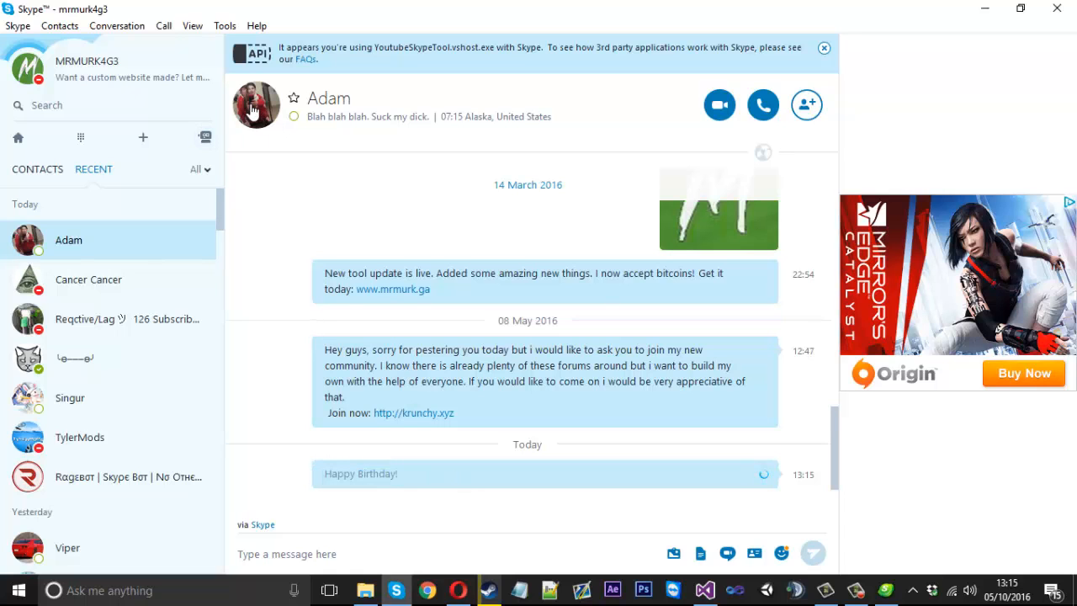
click(255, 105)
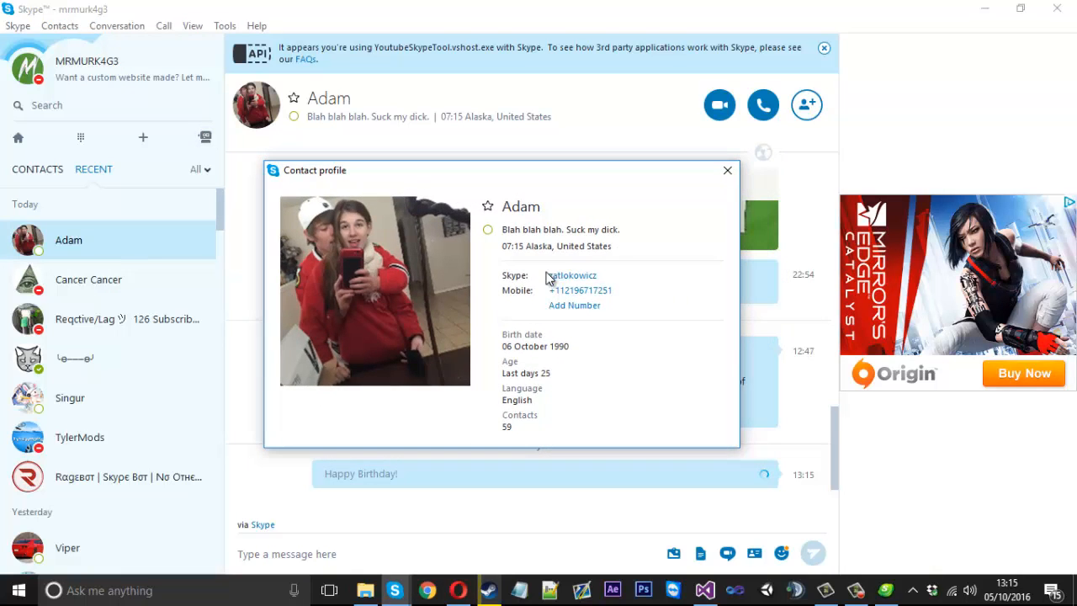
mouse_move(709, 183)
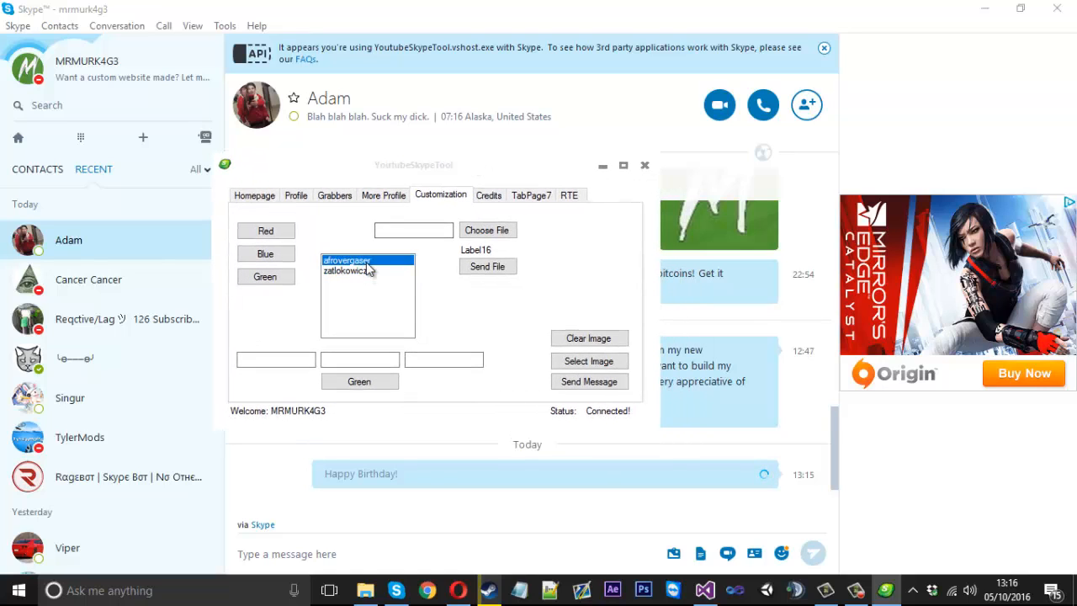
click(589, 382)
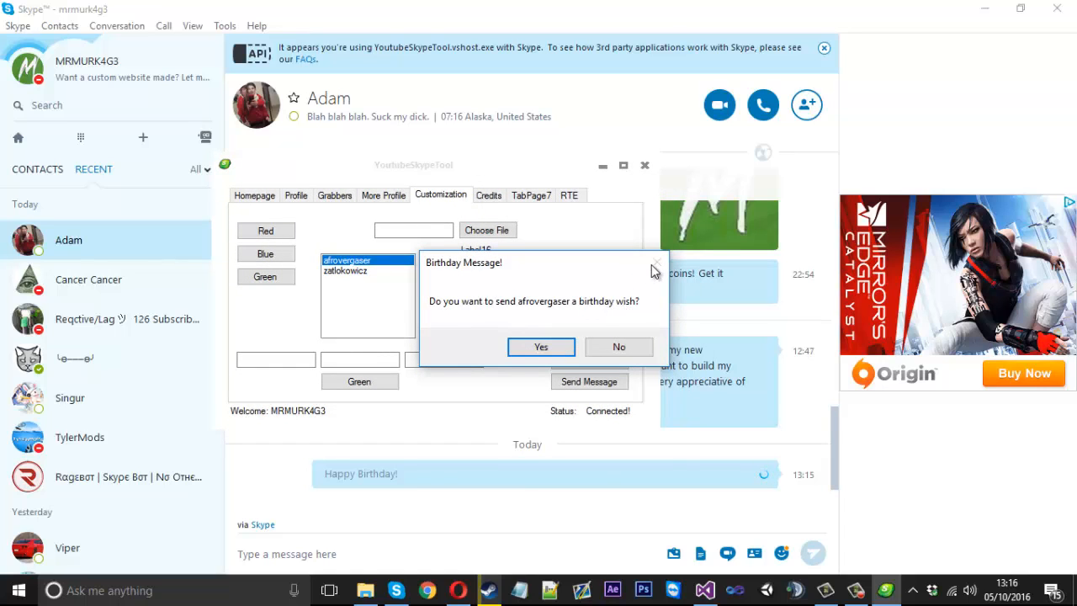